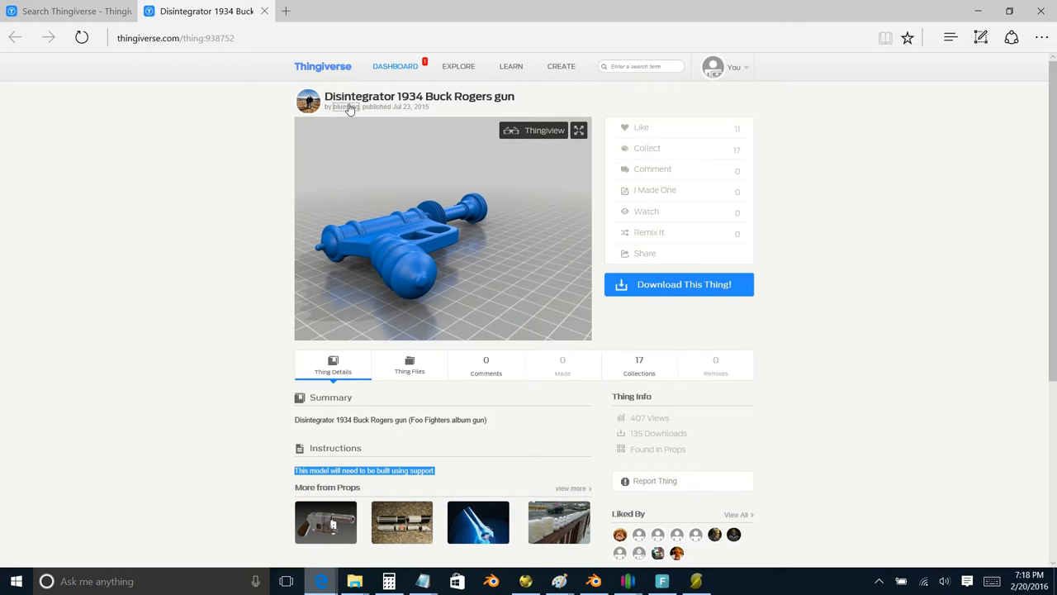
{"action": "mouse_move", "coordinate": [281, 144]}
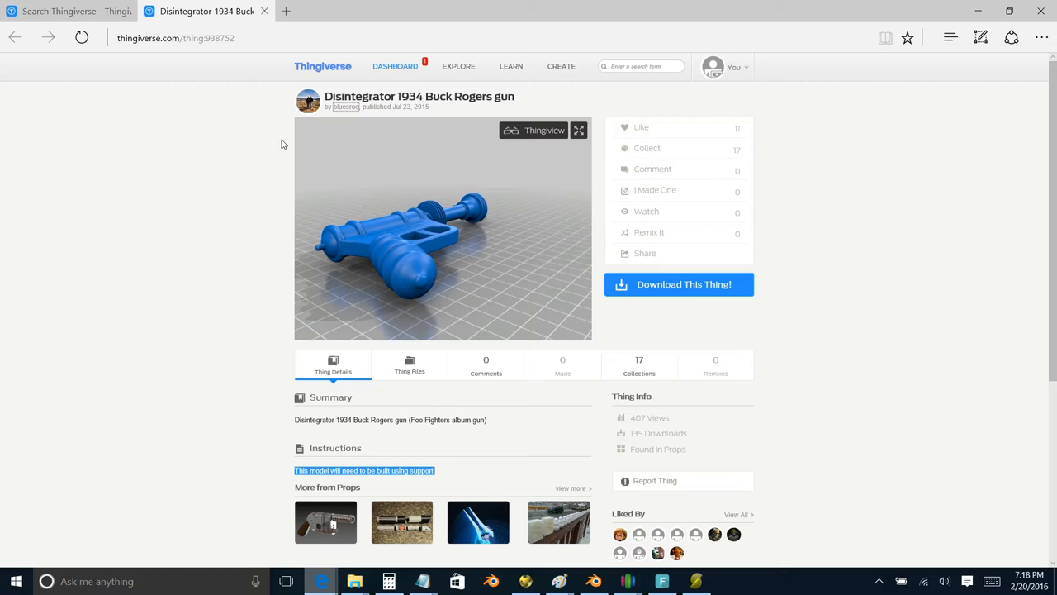
{"action": "mouse_move", "coordinate": [614, 366]}
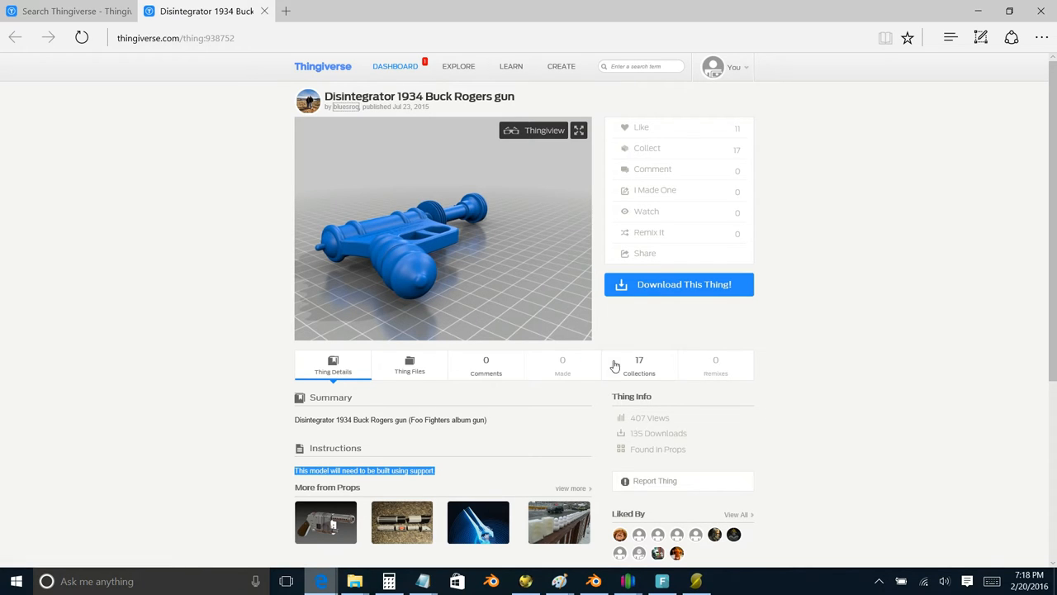
- Orbit the view until the gun model is seen side-on lying across the build plate
{"action": "scroll", "scroll_direction": "down", "scroll_amount": 3}
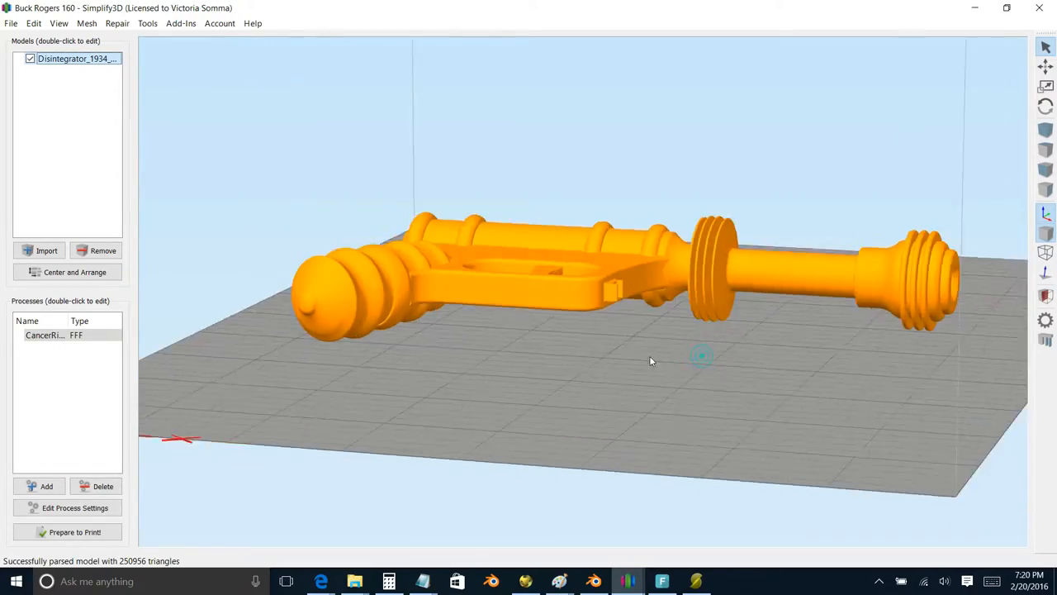
{"action": "left_click_drag", "start_coordinate": [651, 360], "coordinate": [845, 388]}
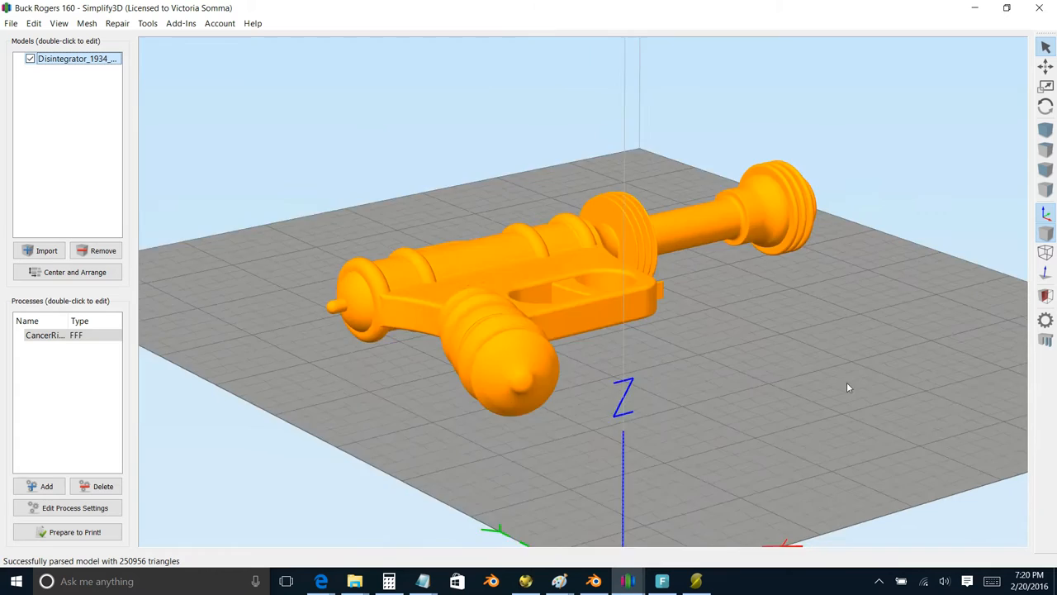
{"action": "left_click_drag", "start_coordinate": [845, 388], "coordinate": [890, 325]}
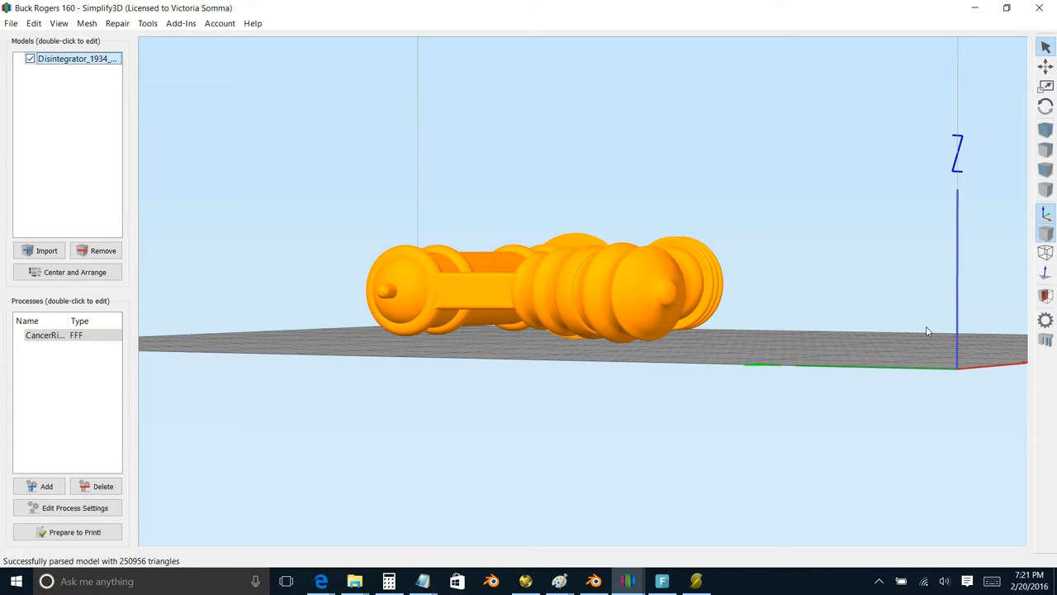
{"action": "left_click_drag", "start_coordinate": [925, 330], "coordinate": [521, 330]}
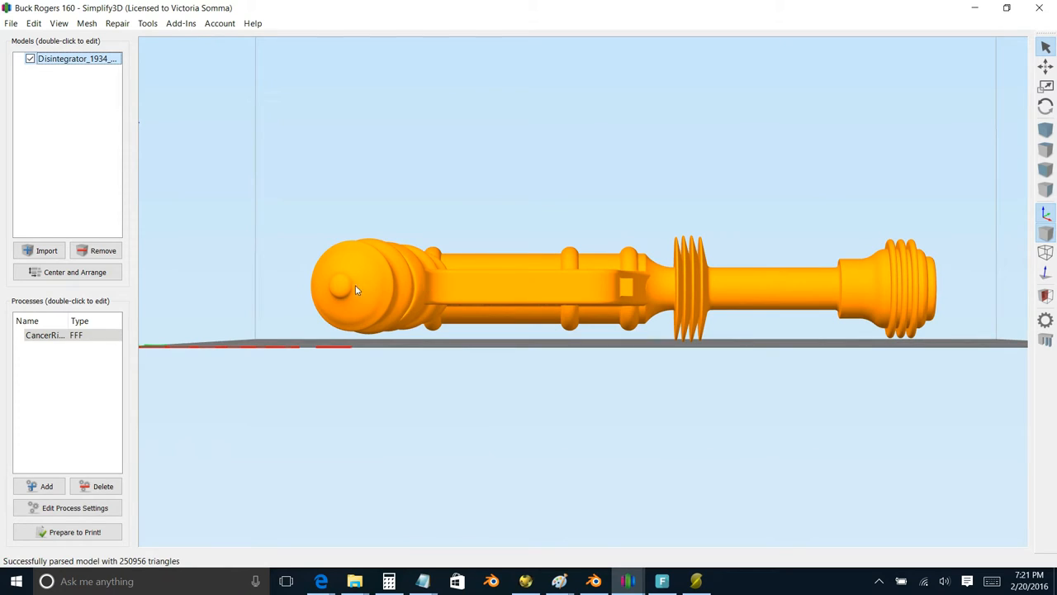
{"action": "mouse_move", "coordinate": [648, 401]}
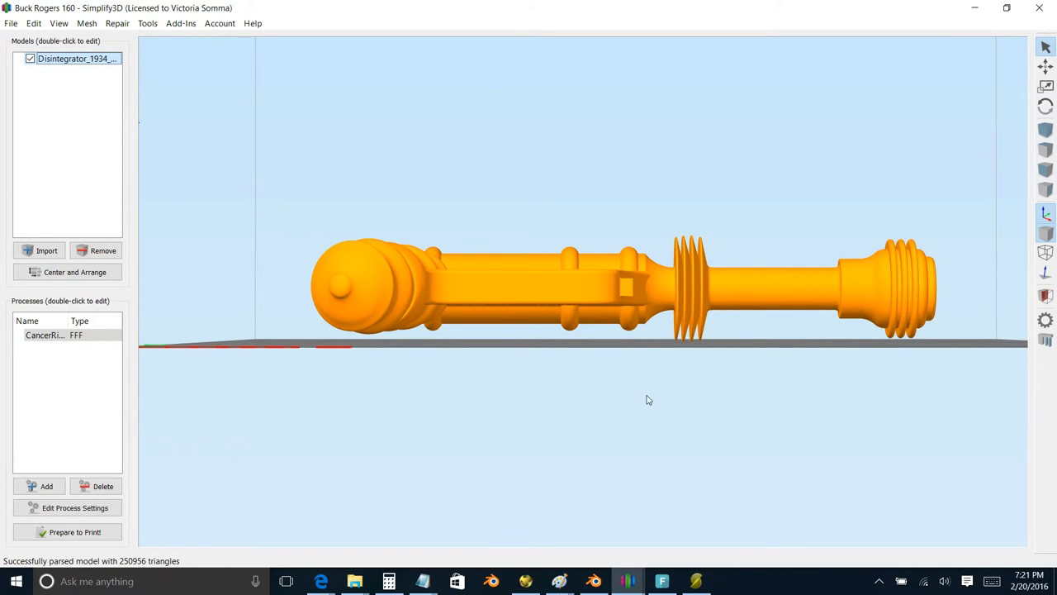
{"action": "mouse_move", "coordinate": [516, 393]}
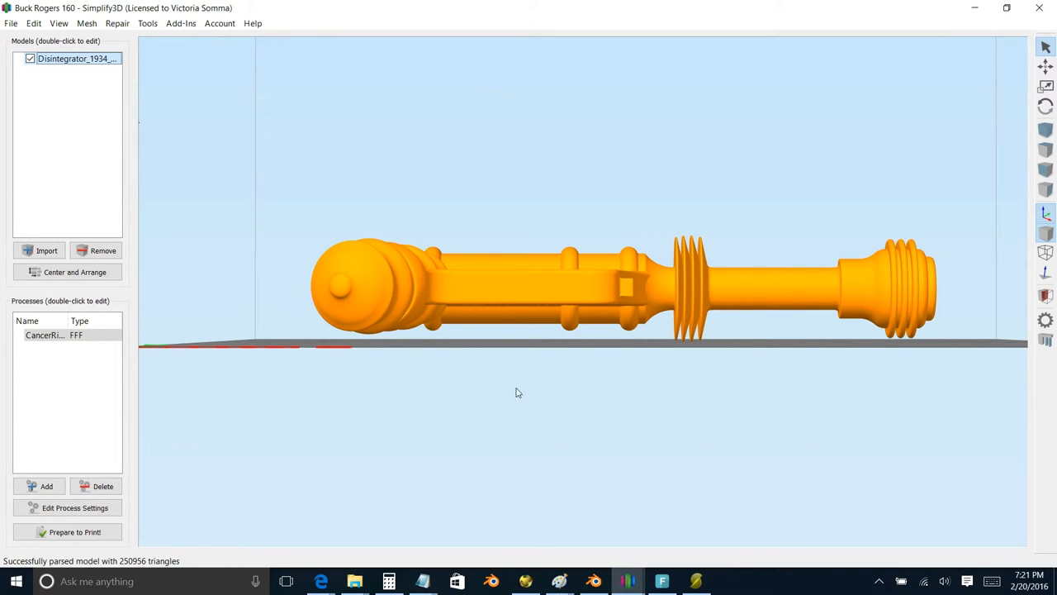
{"action": "mouse_move", "coordinate": [507, 390]}
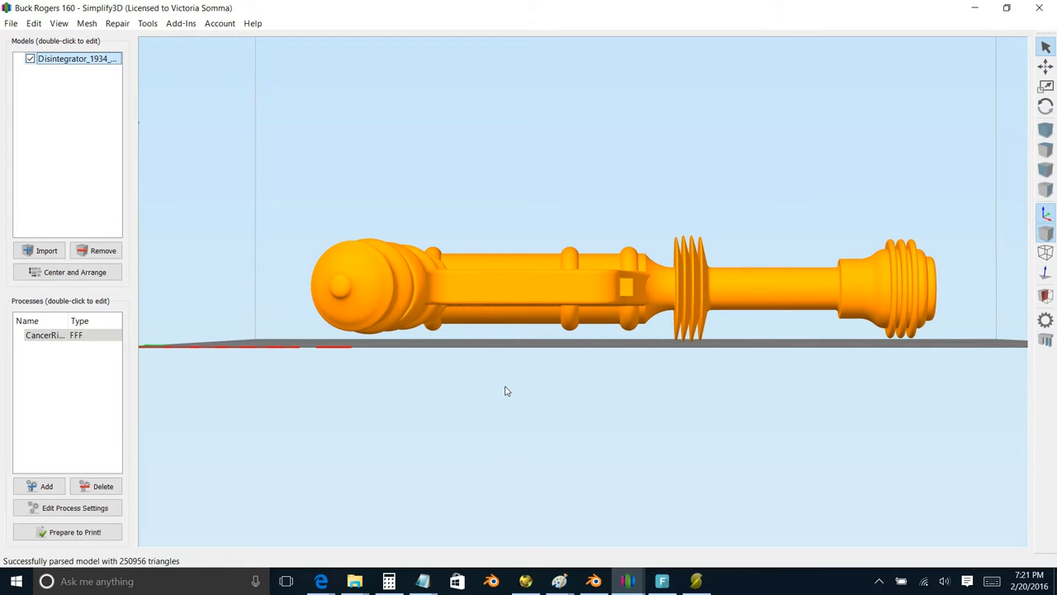
{"action": "mouse_move", "coordinate": [575, 284]}
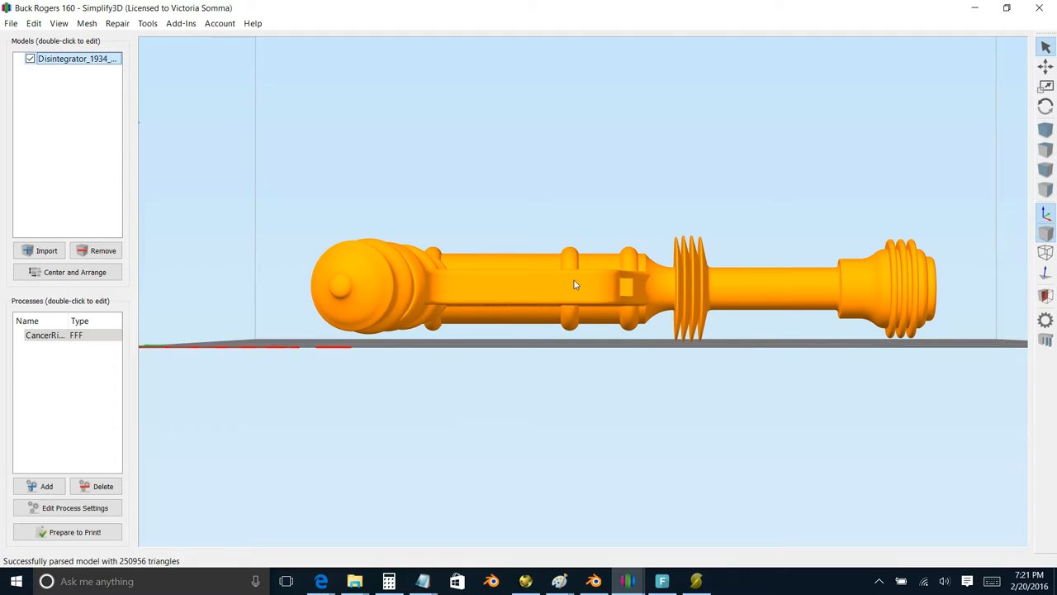
{"action": "mouse_move", "coordinate": [578, 289]}
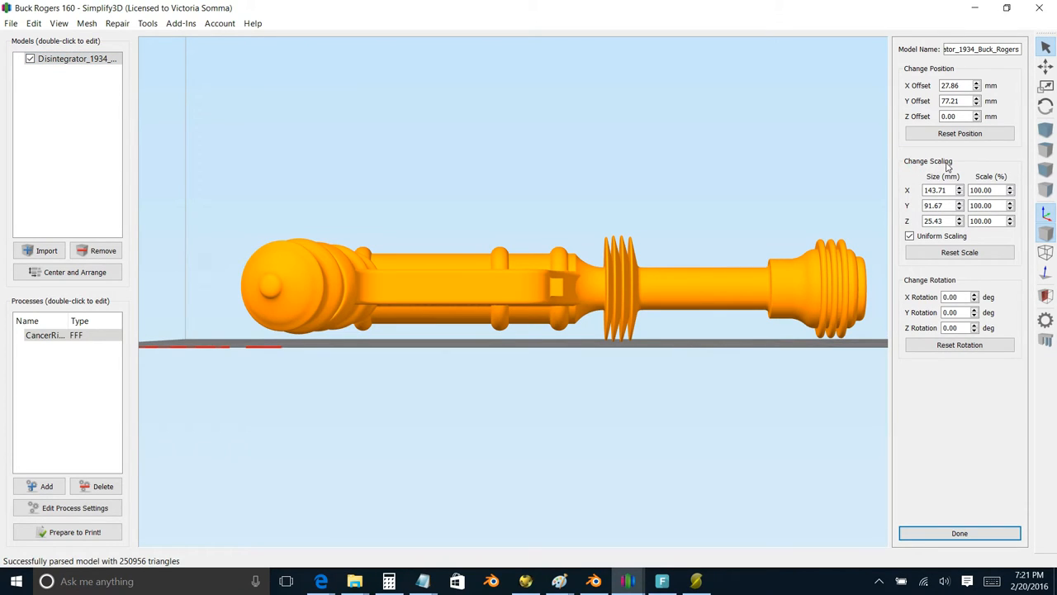
{"action": "mouse_move", "coordinate": [932, 162]}
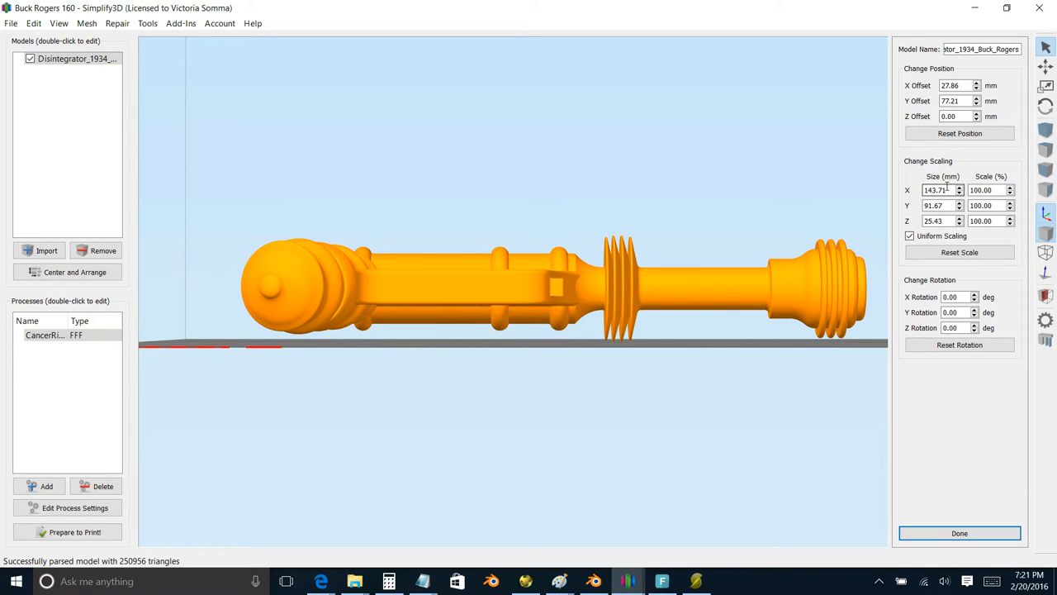
- Select the gun model's 25.43 mm Z size value in its settings
{"action": "triple_click", "coordinate": [941, 205]}
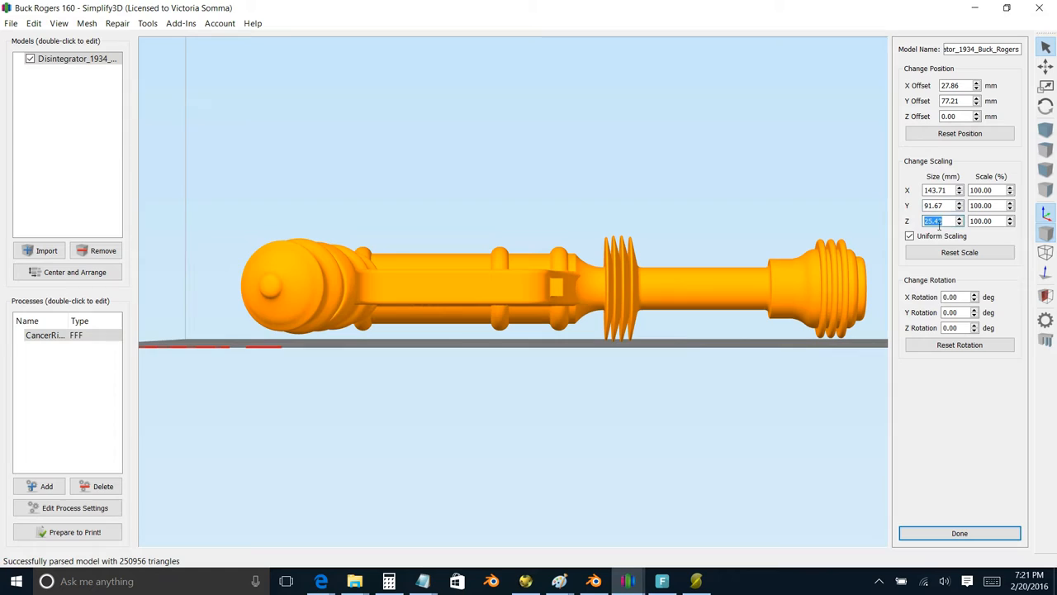
{"action": "mouse_move", "coordinate": [911, 221]}
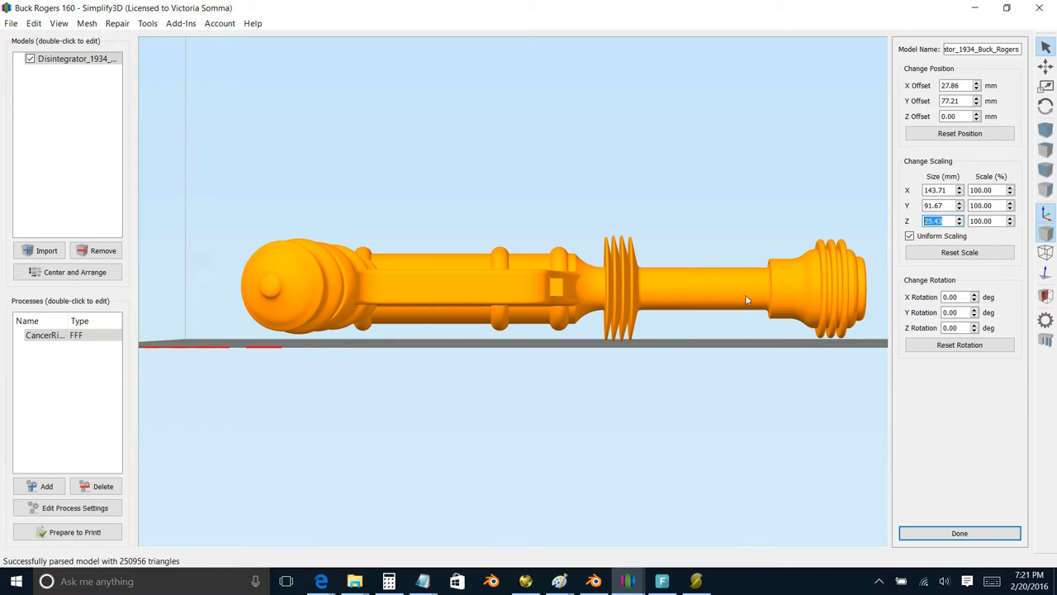
{"action": "mouse_move", "coordinate": [743, 336]}
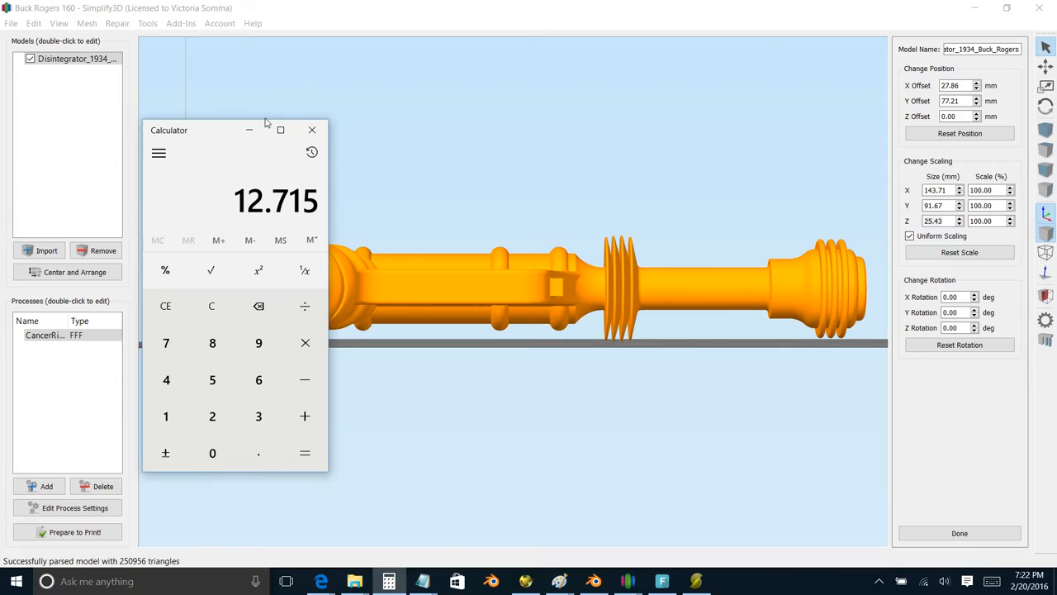
- Close Calculator after getting 12.715 as half the height
{"action": "left_click", "coordinate": [311, 129]}
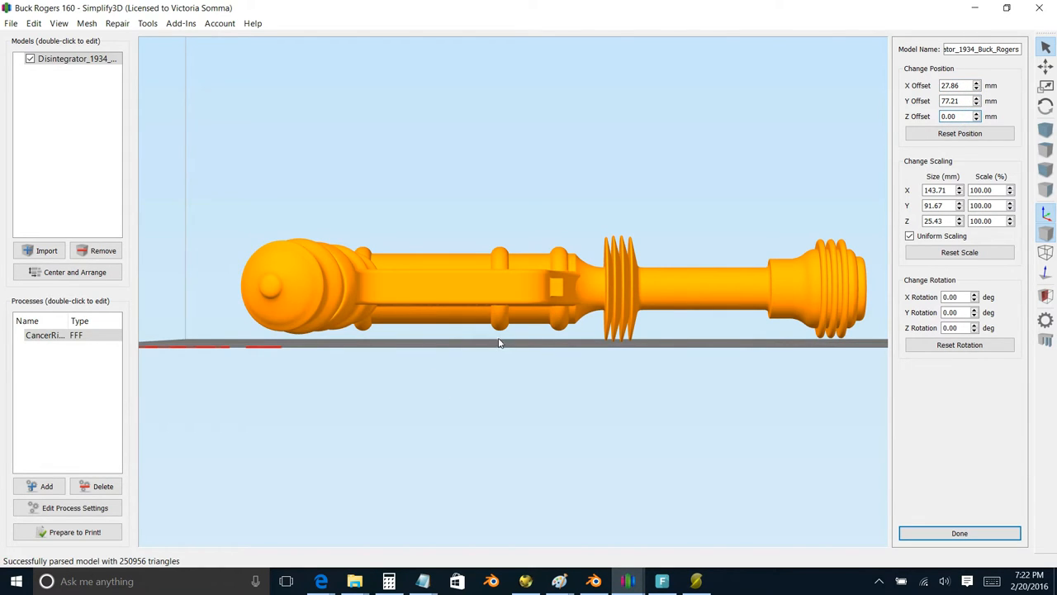
{"action": "mouse_move", "coordinate": [903, 119]}
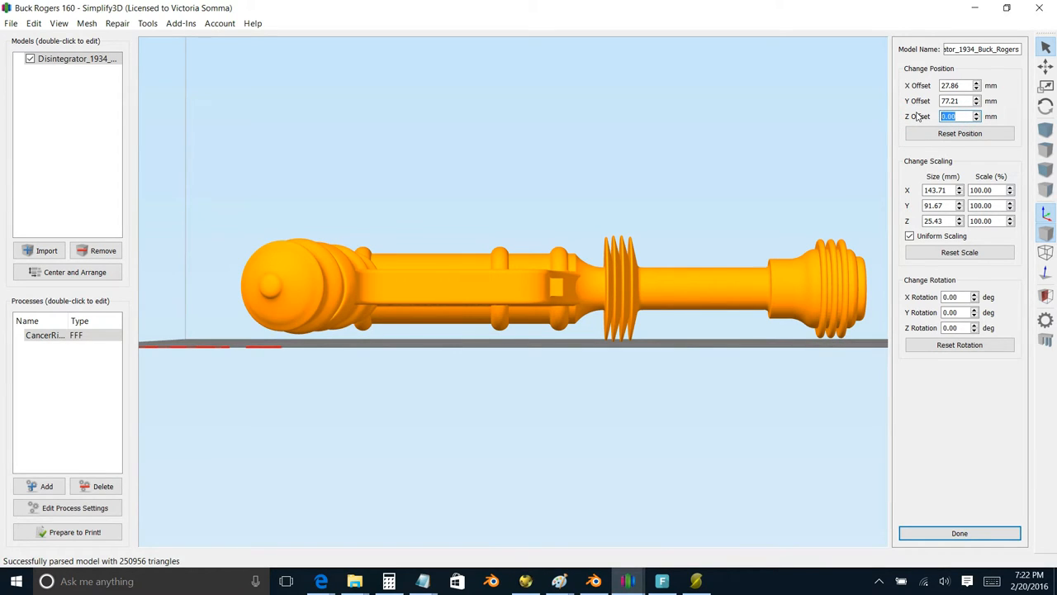
- Set the gun model's Z offset to -12.71 mm so only the upper half sits above the bed
{"action": "type", "text": "-12.71"}
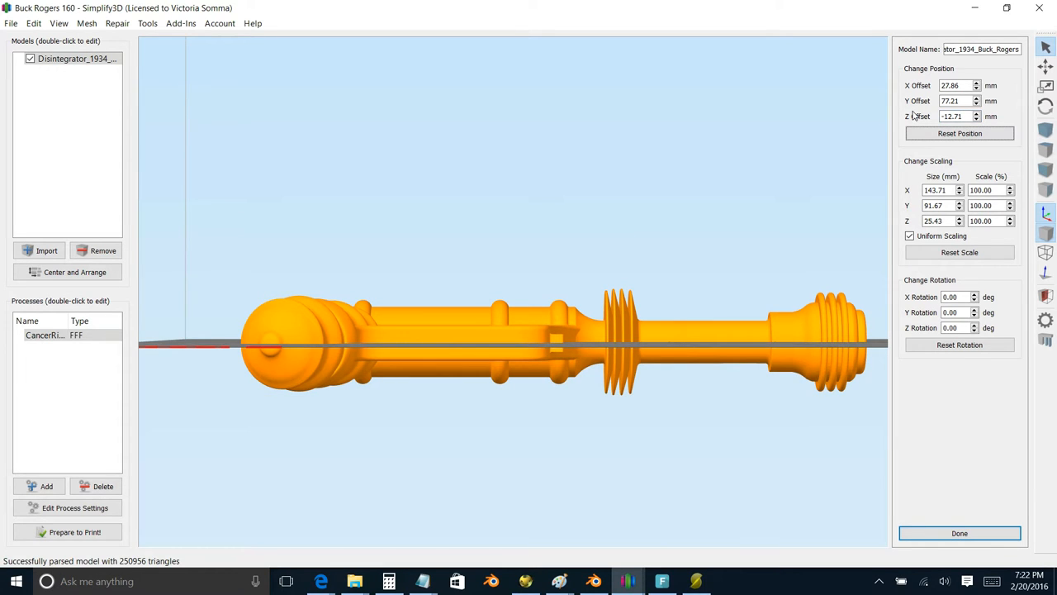
{"action": "mouse_move", "coordinate": [817, 45]}
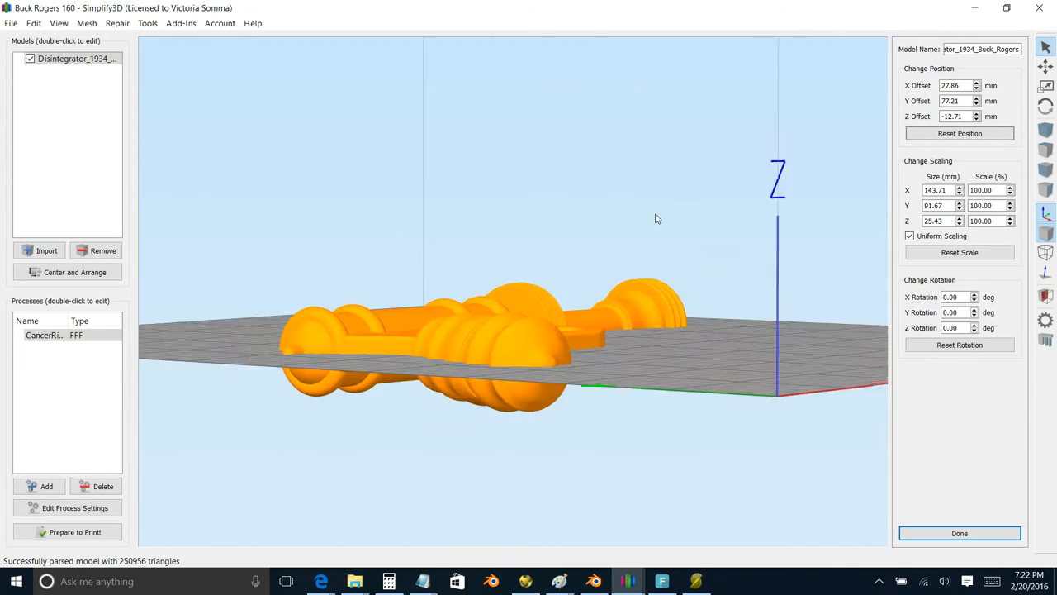
{"action": "left_click_drag", "start_coordinate": [657, 218], "coordinate": [465, 284]}
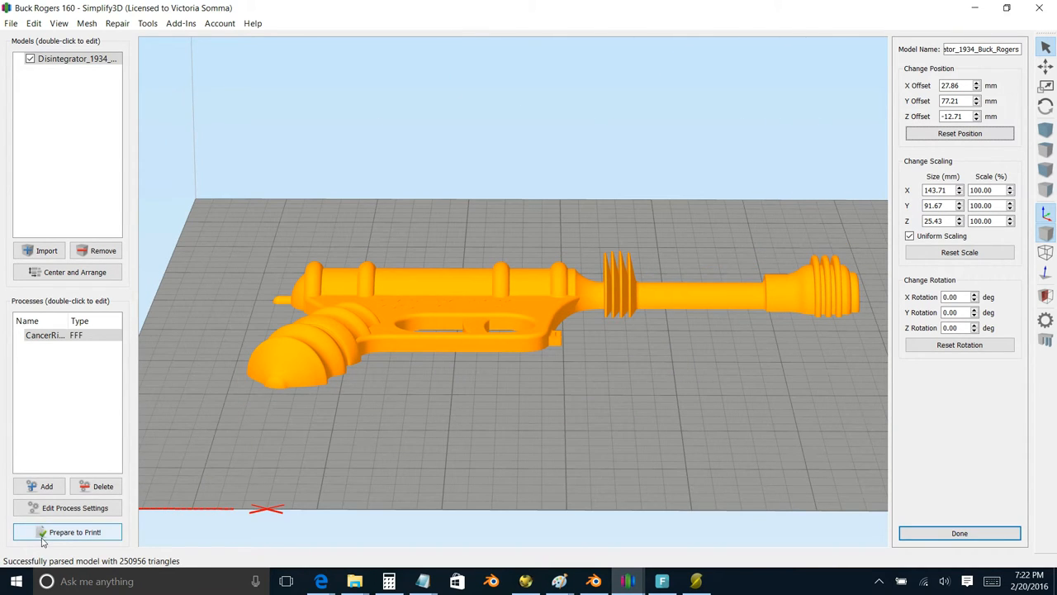
- Slice the sunken half gun, review the roughly one-hour preview, and exit preview mode
{"action": "left_click", "coordinate": [66, 532]}
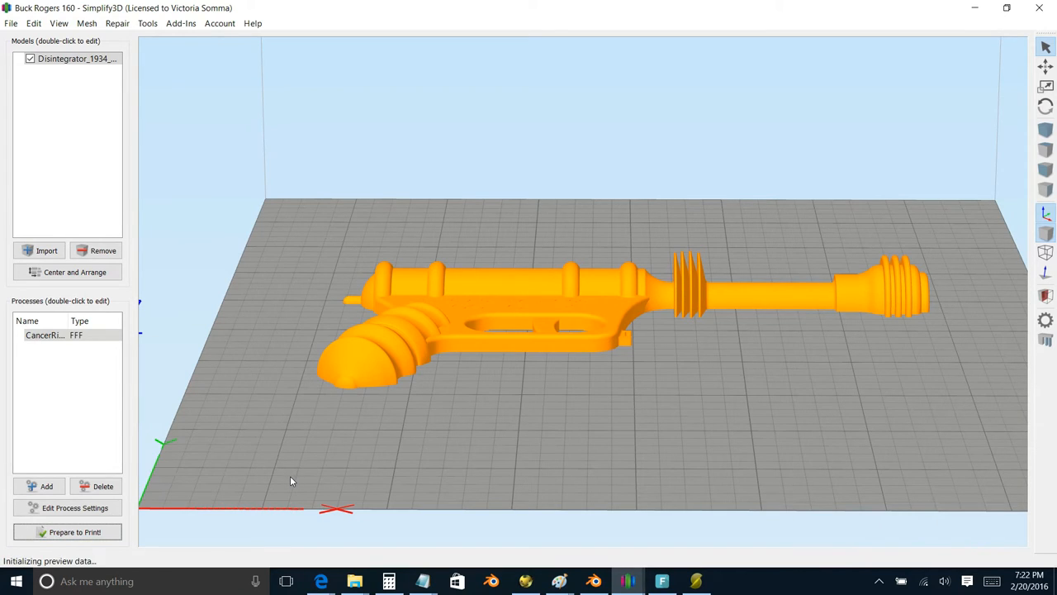
{"action": "left_click", "coordinate": [74, 532]}
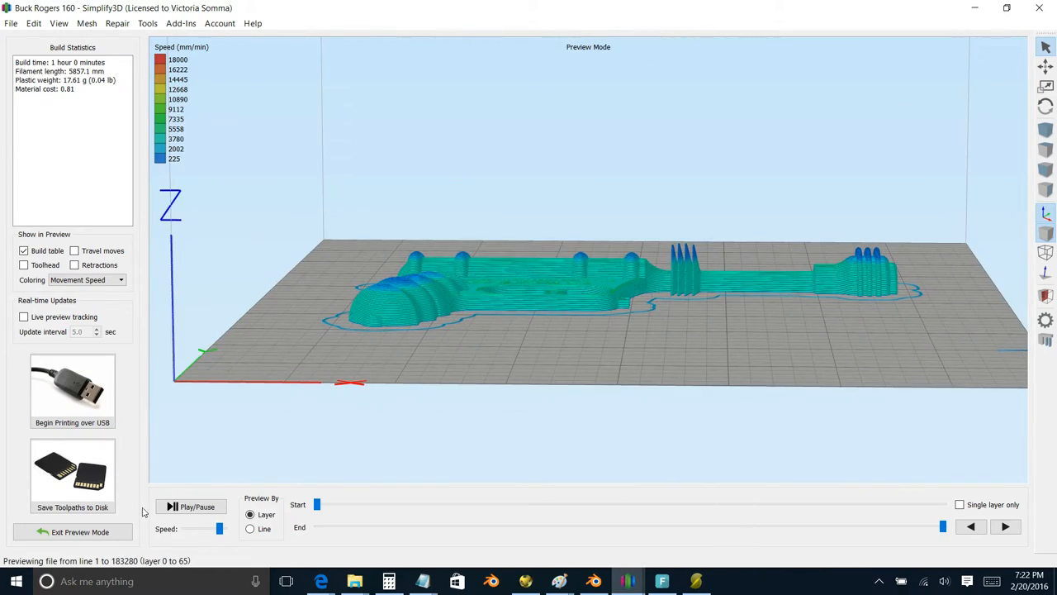
{"action": "left_click", "coordinate": [73, 532]}
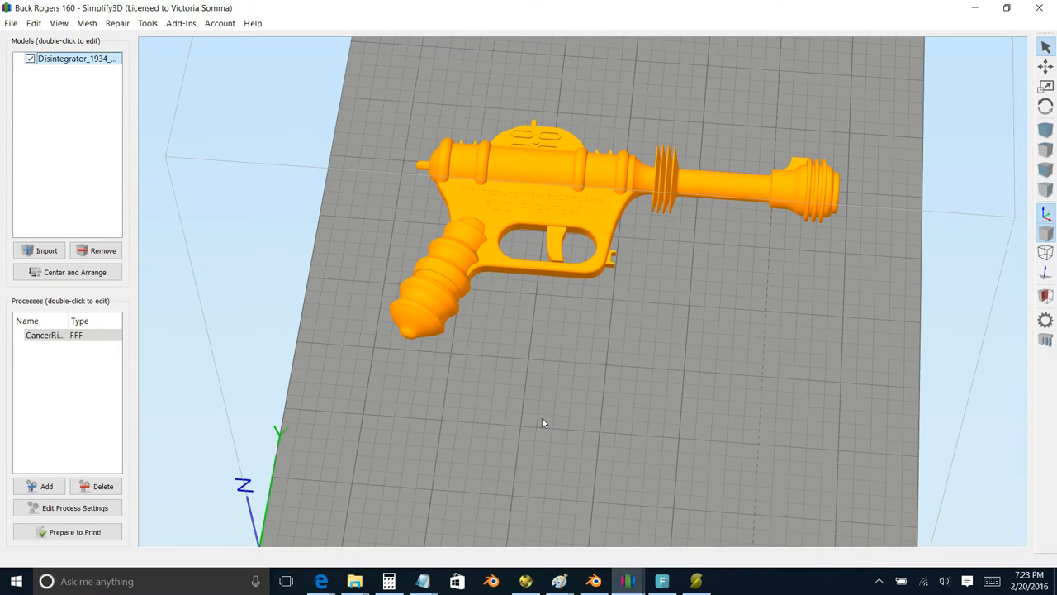
{"action": "mouse_move", "coordinate": [542, 420]}
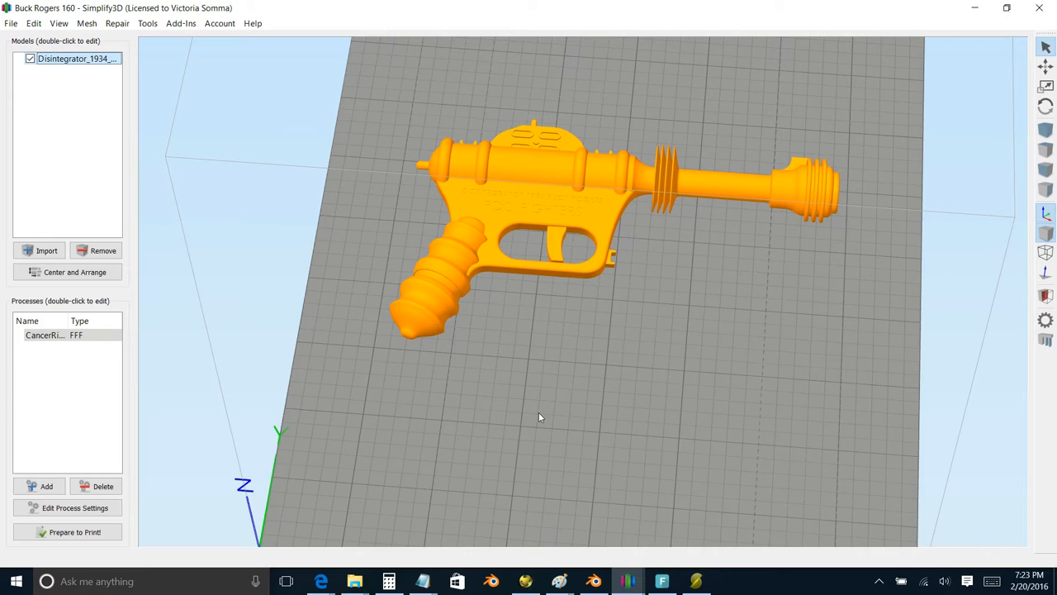
{"action": "mouse_move", "coordinate": [531, 317]}
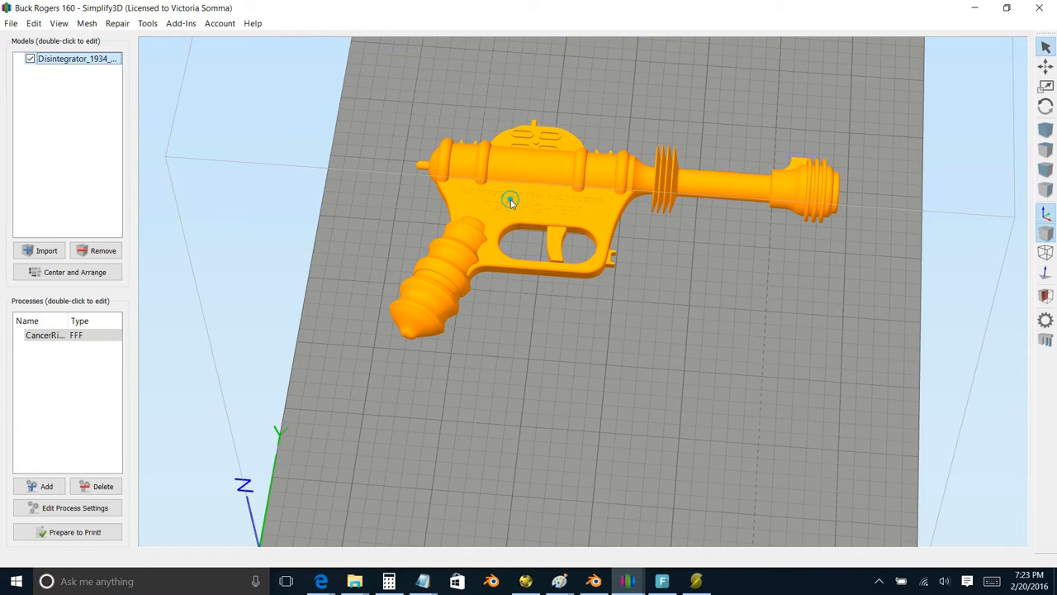
- Duplicate the half gun once via Edit > Duplicate Models so two copies sit on the bed
{"action": "left_click", "coordinate": [33, 23]}
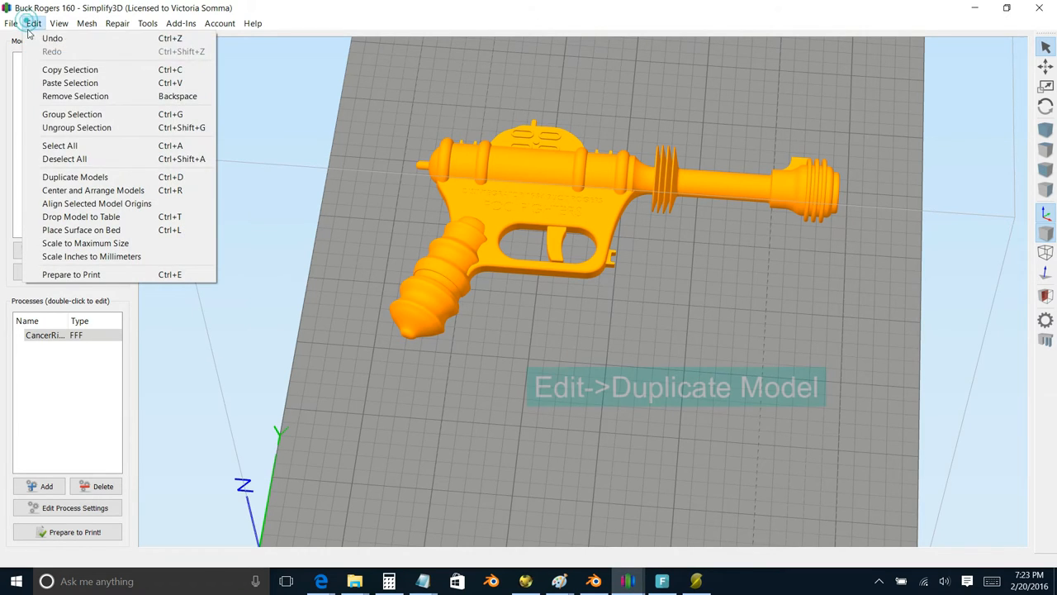
{"action": "left_click", "coordinate": [74, 177]}
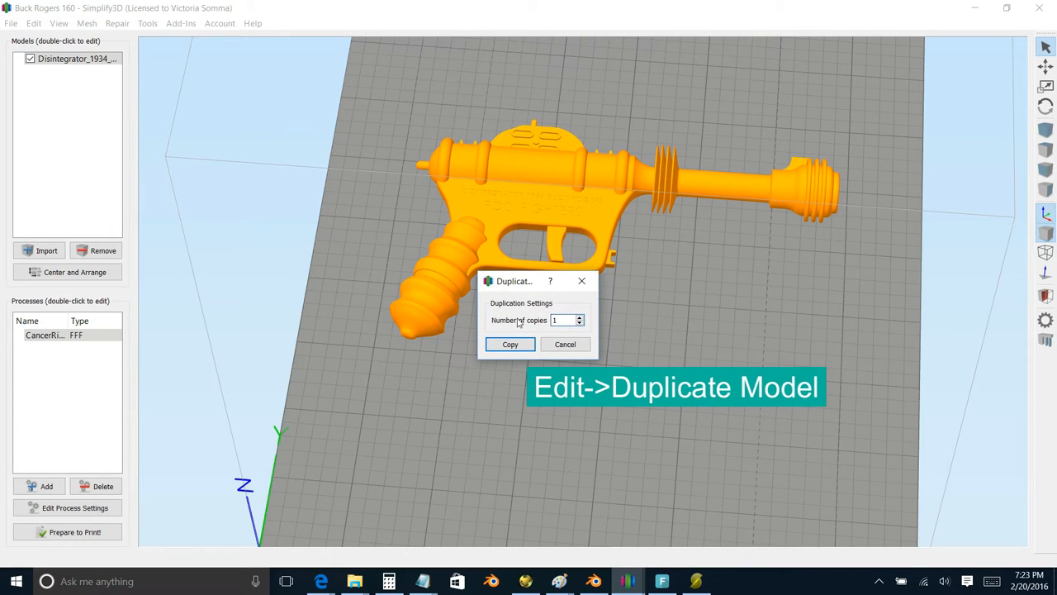
{"action": "left_click", "coordinate": [509, 345]}
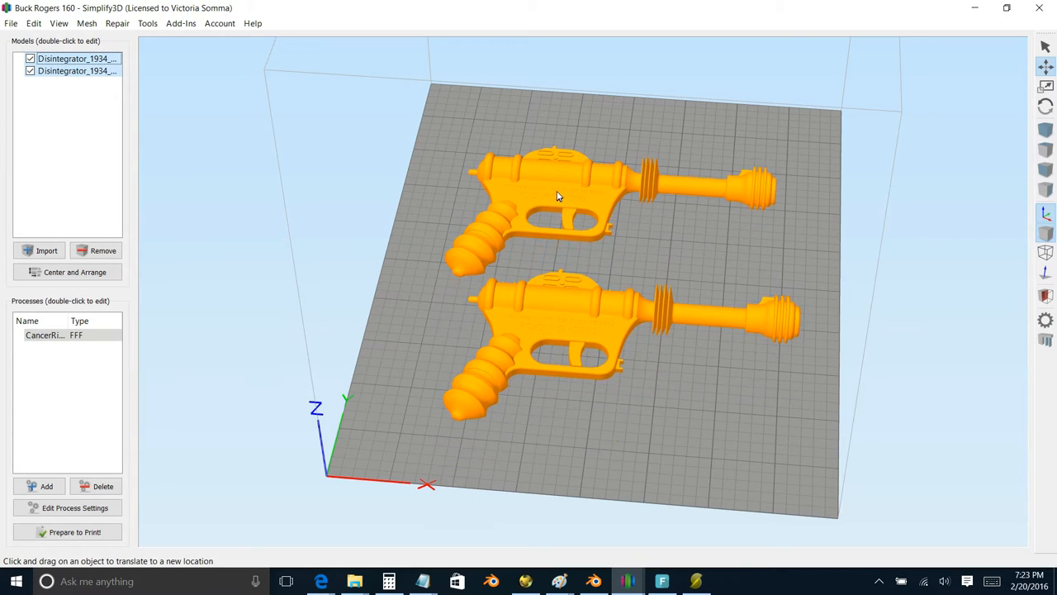
{"action": "left_click_drag", "start_coordinate": [558, 196], "coordinate": [504, 372]}
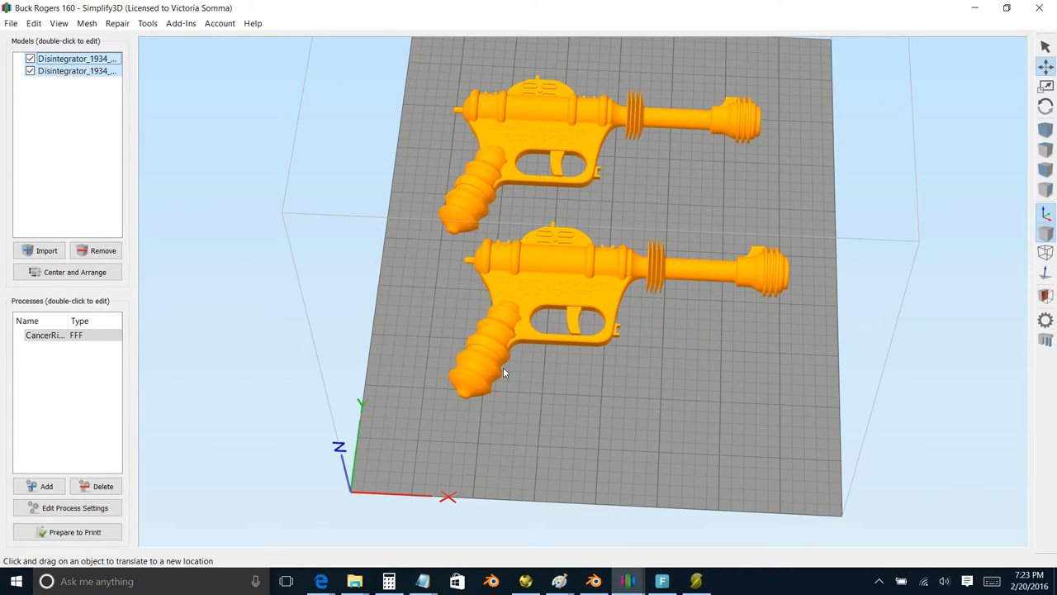
{"action": "mouse_move", "coordinate": [532, 271]}
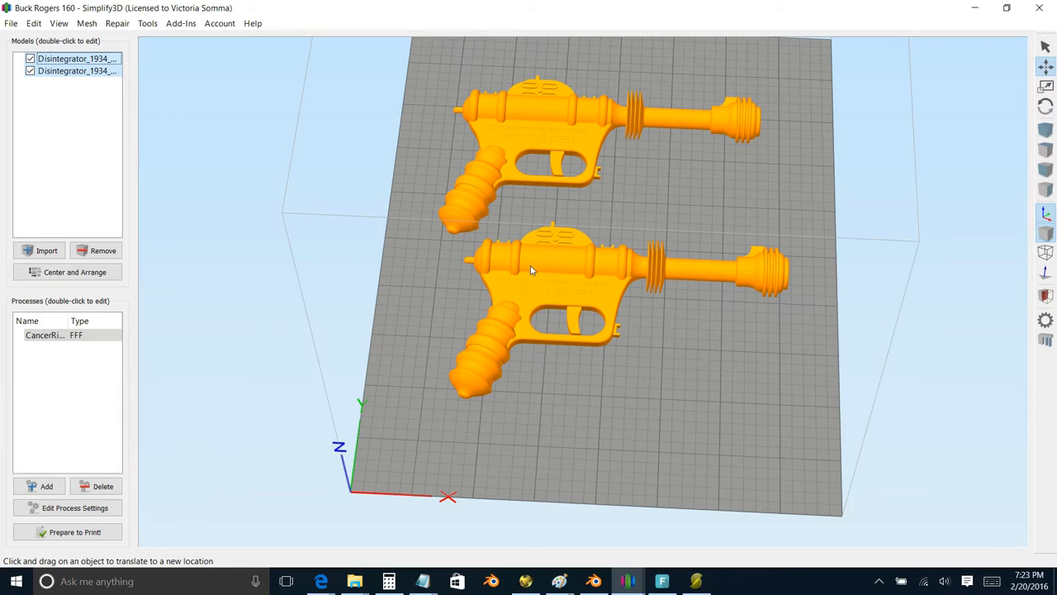
{"action": "mouse_move", "coordinate": [551, 109]}
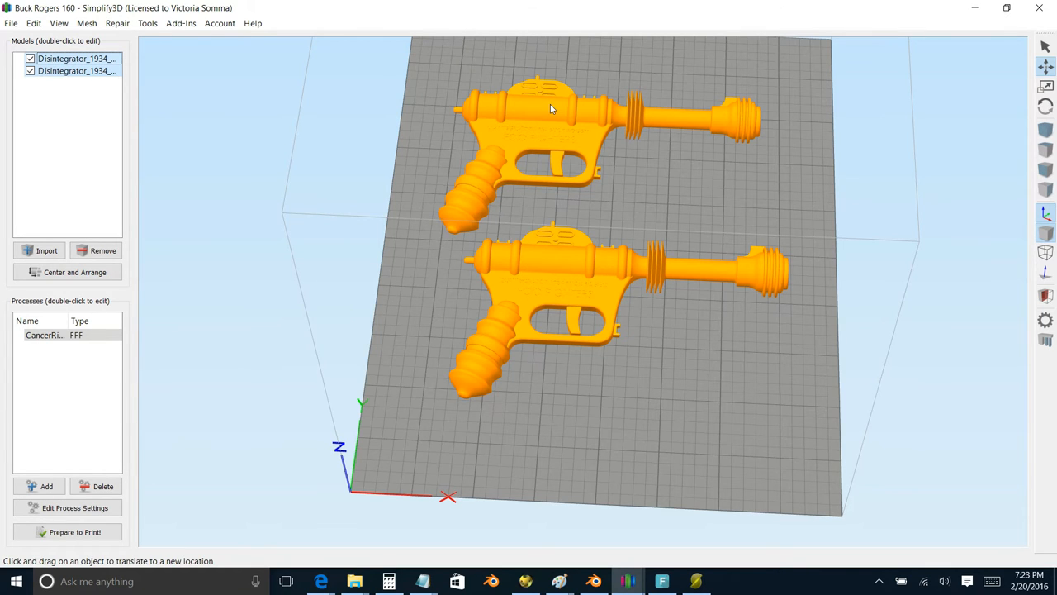
{"action": "mouse_move", "coordinate": [555, 294]}
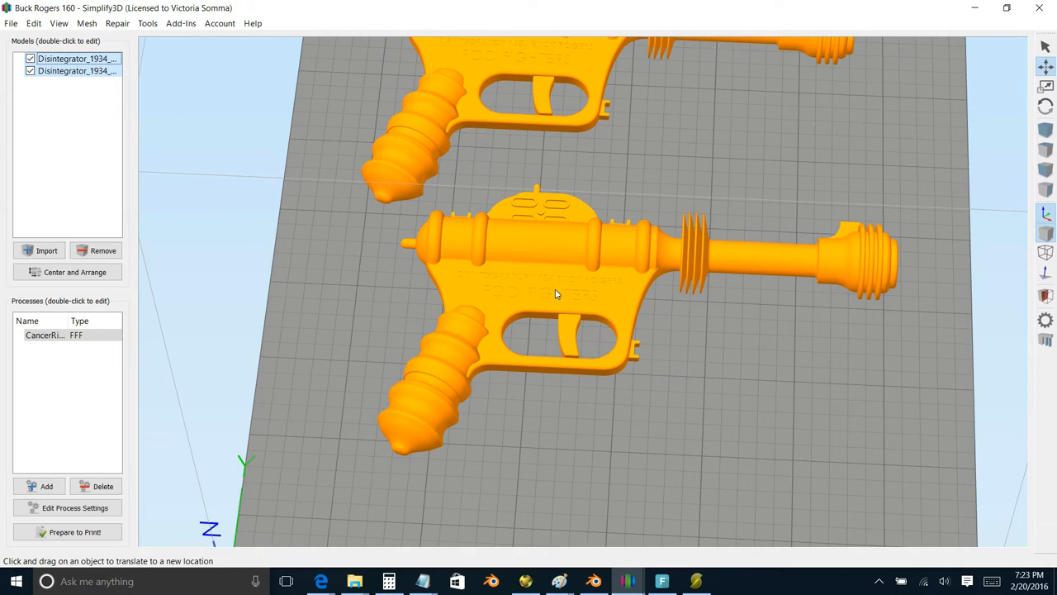
{"action": "mouse_move", "coordinate": [568, 285]}
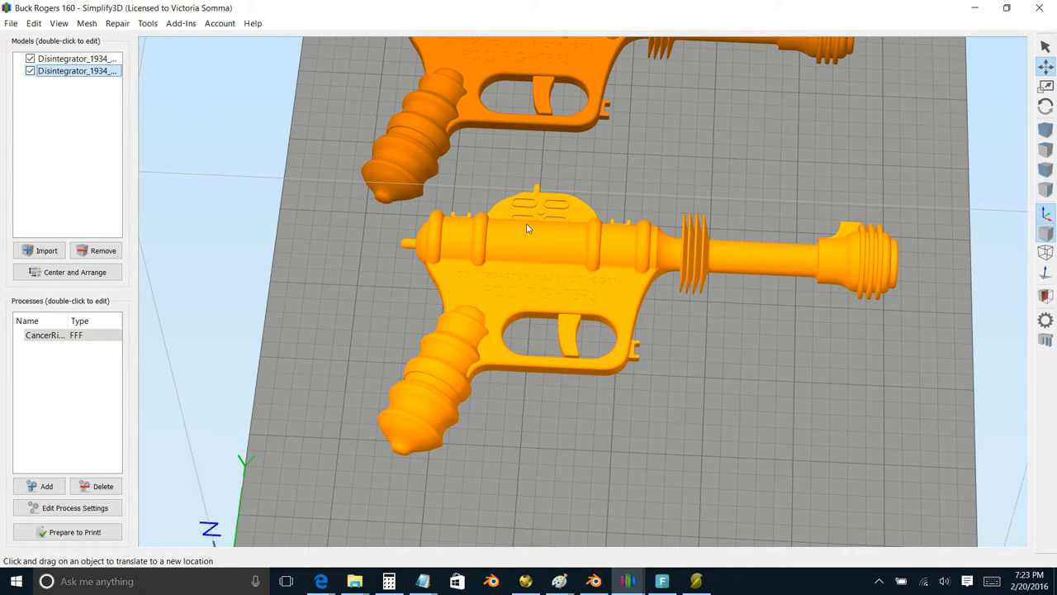
- Apply Mesh > Mirror Mesh > Mirror Y to the lower gun half
{"action": "left_click", "coordinate": [33, 23]}
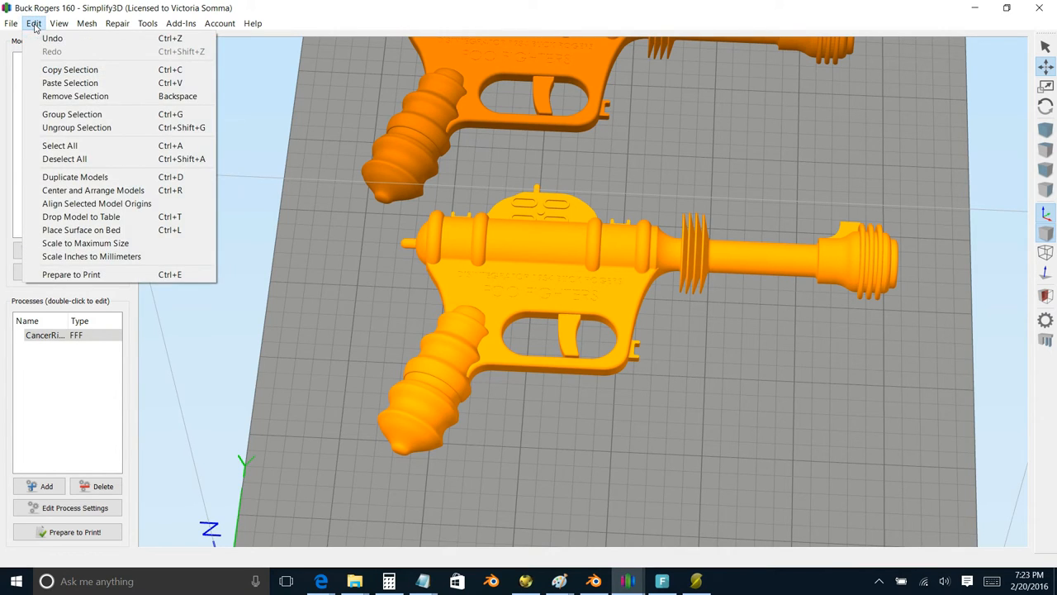
{"action": "left_click", "coordinate": [147, 23]}
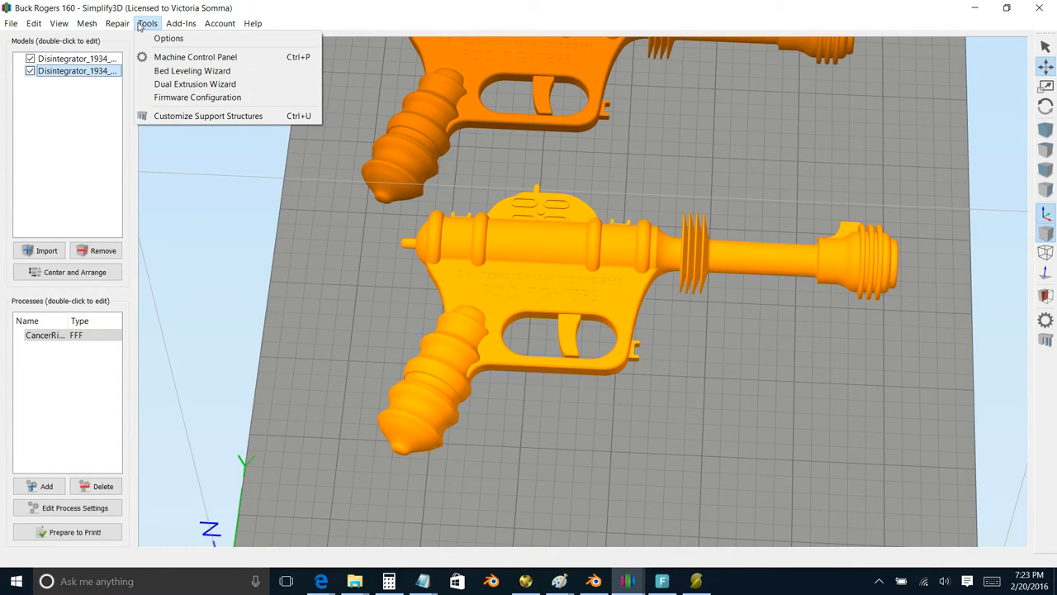
{"action": "left_click", "coordinate": [86, 23]}
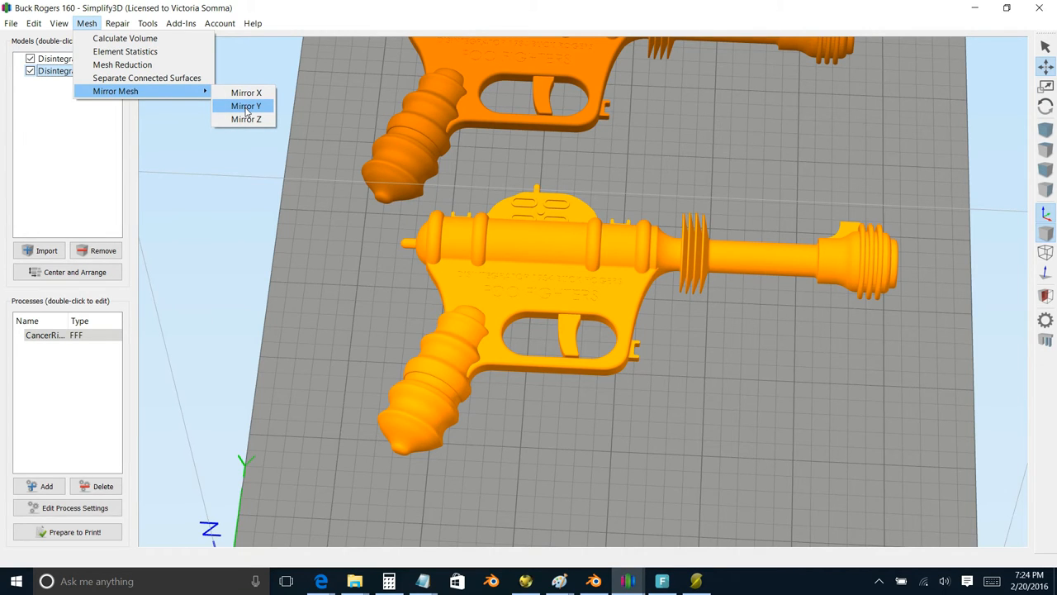
{"action": "left_click", "coordinate": [244, 106]}
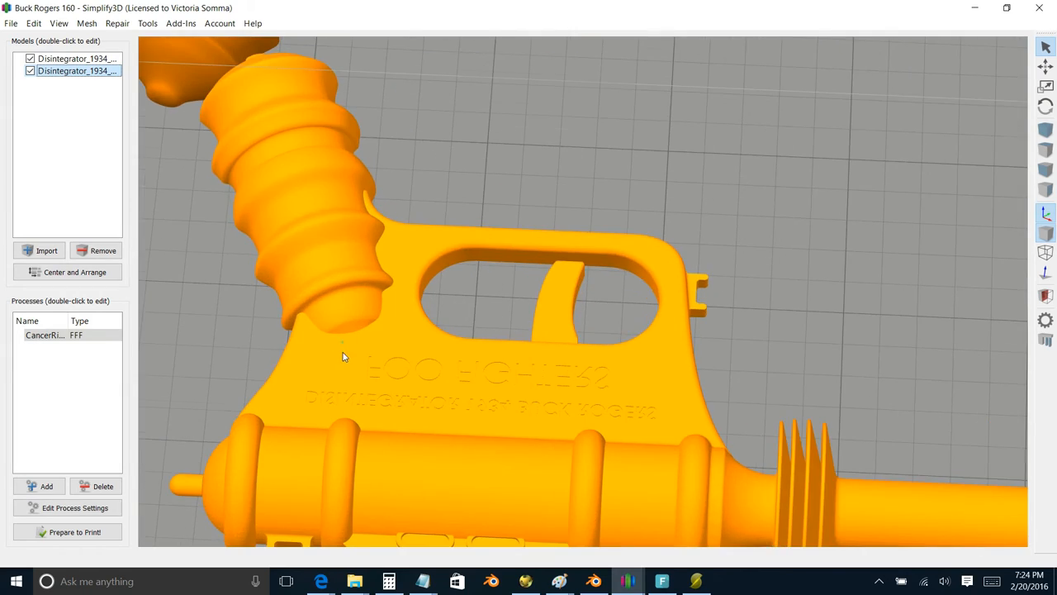
- Inspect the reversed lettering, then mirror the lower half along Y again to undo it
{"action": "left_click_drag", "start_coordinate": [343, 357], "coordinate": [707, 124]}
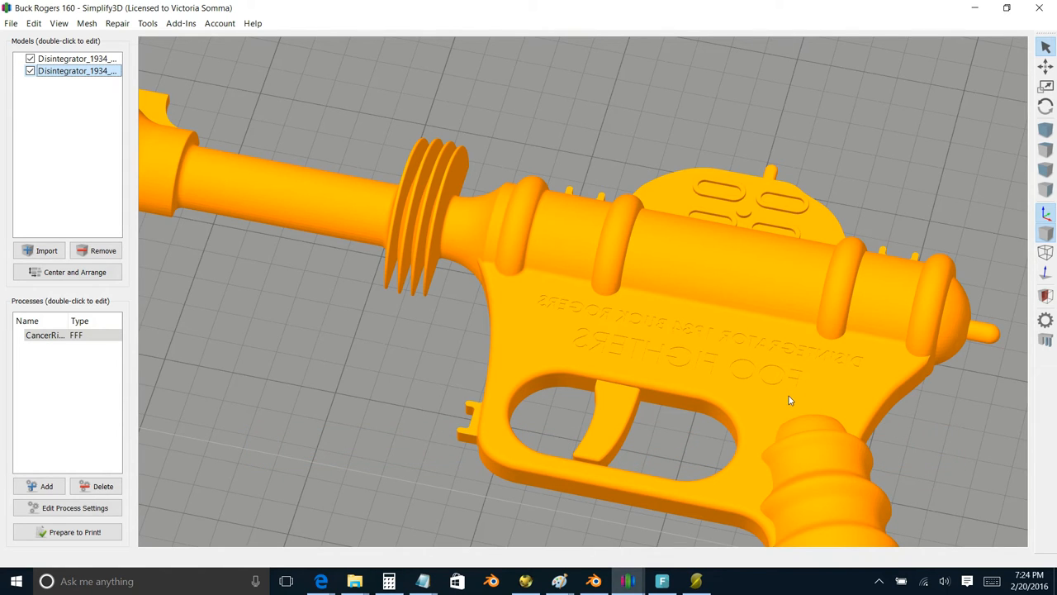
{"action": "left_click_drag", "start_coordinate": [789, 401], "coordinate": [875, 416]}
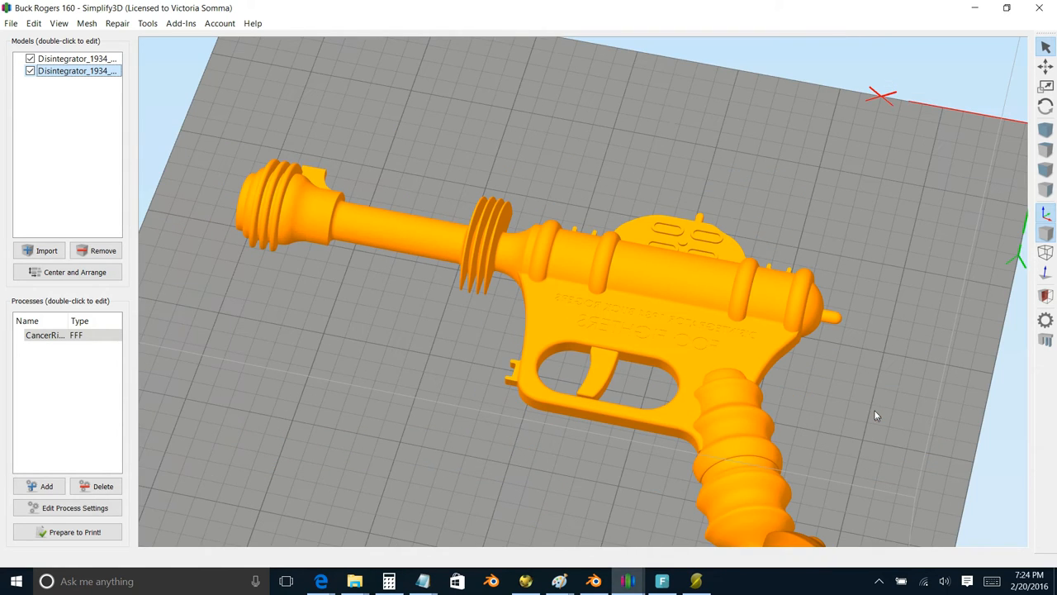
{"action": "mouse_move", "coordinate": [811, 365]}
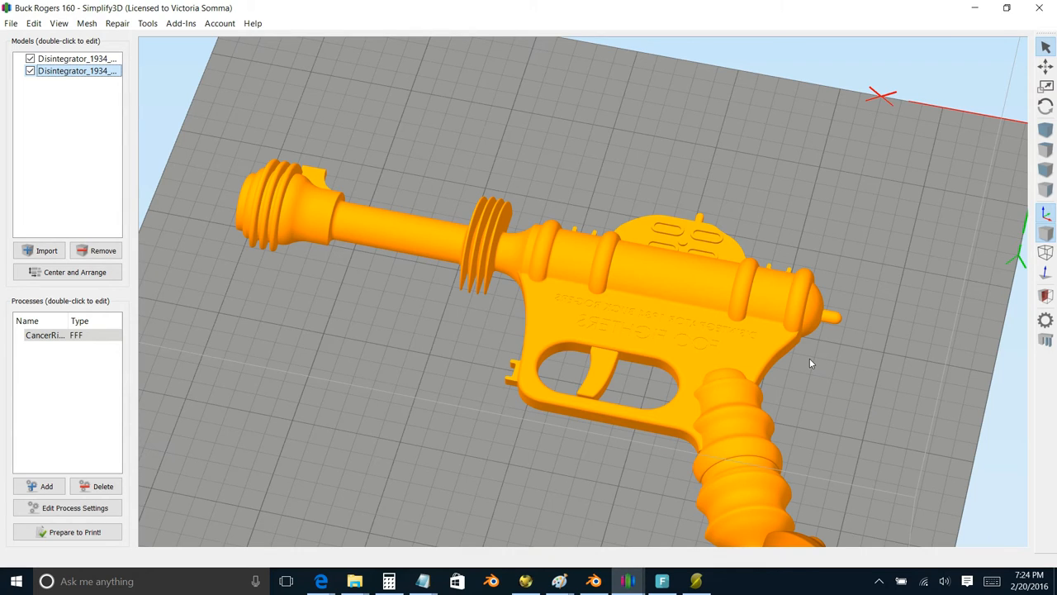
{"action": "mouse_move", "coordinate": [723, 360]}
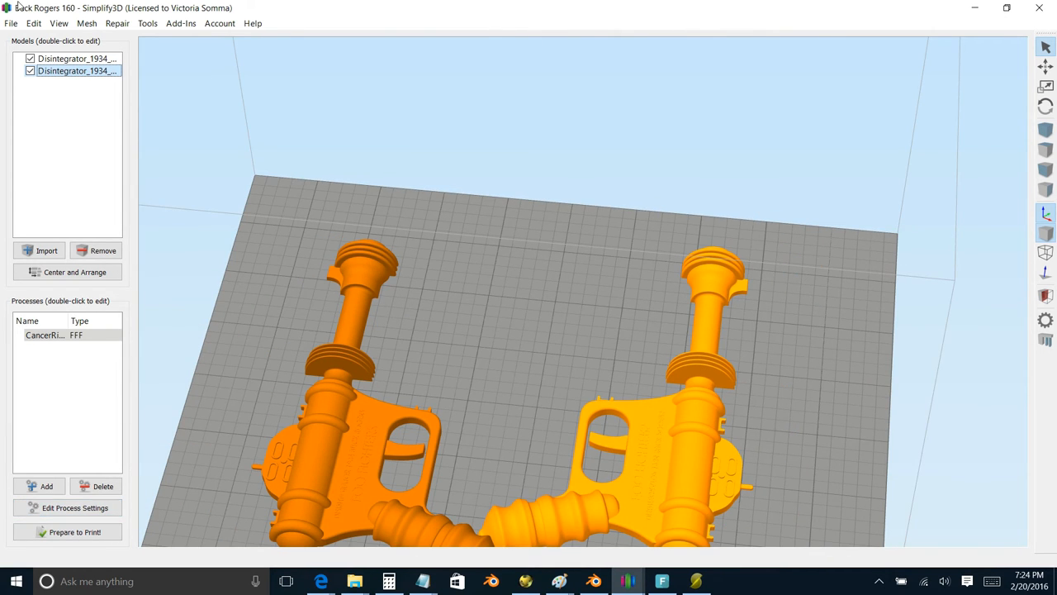
{"action": "left_click", "coordinate": [33, 23]}
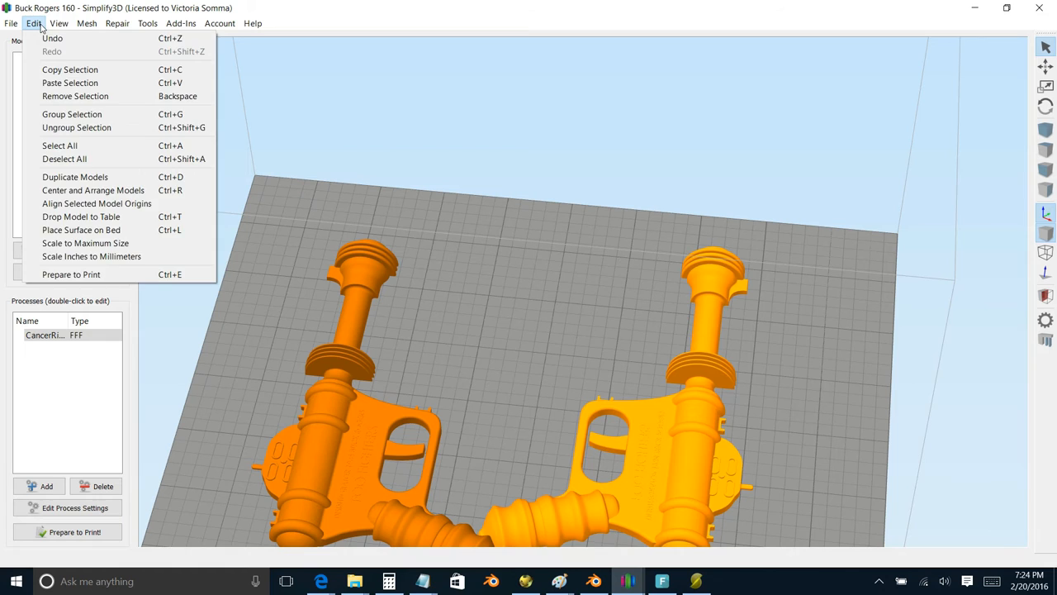
{"action": "left_click", "coordinate": [86, 24]}
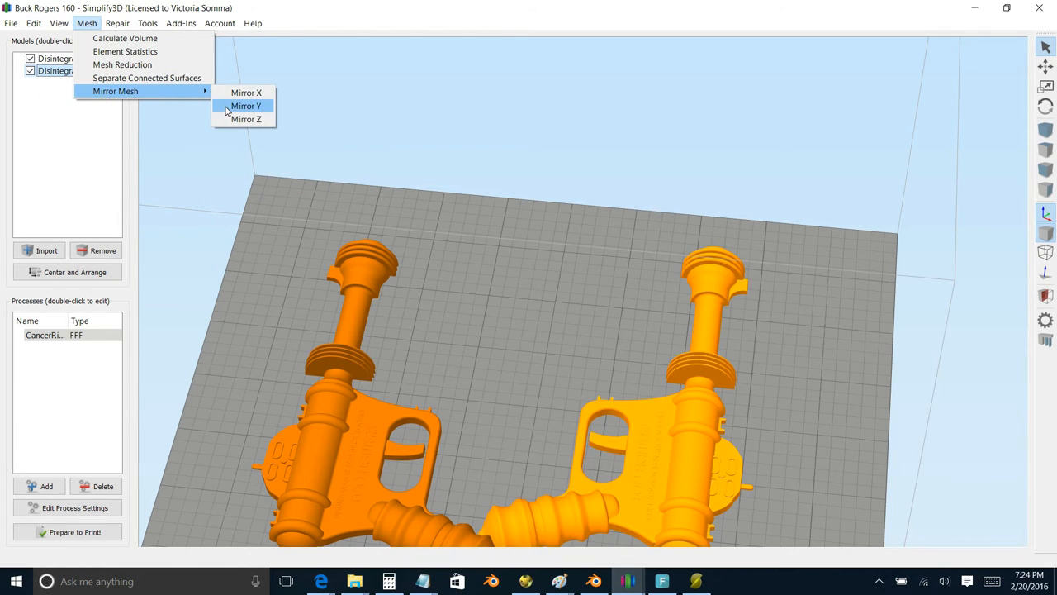
{"action": "left_click", "coordinate": [244, 105]}
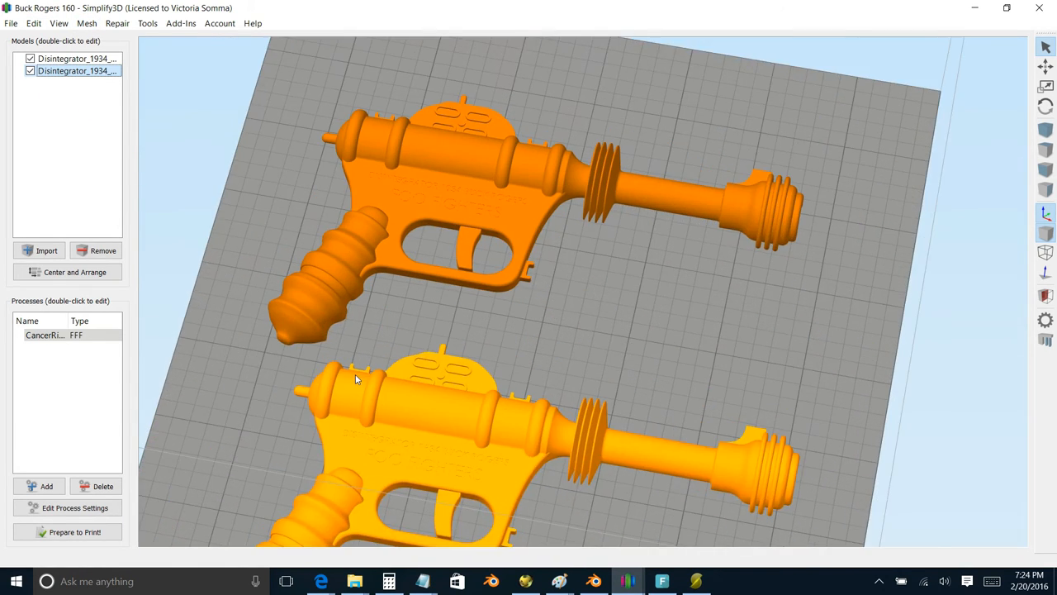
{"action": "scroll", "scroll_direction": "up", "scroll_amount": 3}
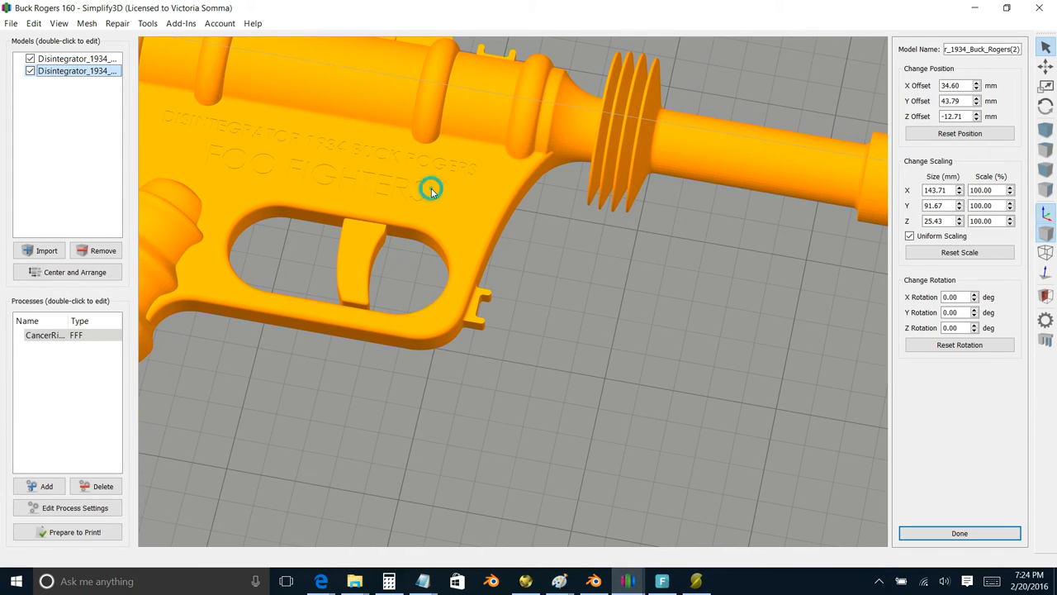
{"action": "mouse_move", "coordinate": [945, 277]}
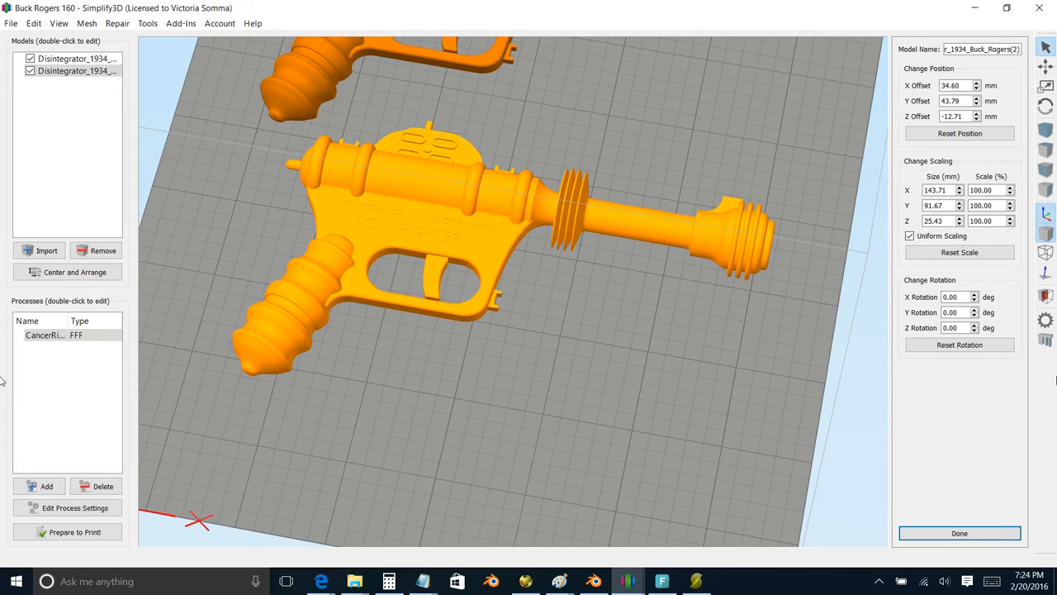
- Tilt the view to locate the second half after its 180° X rotation
{"action": "left_click_drag", "start_coordinate": [512, 289], "coordinate": [619, 330]}
{"action": "type", "text": "180"}
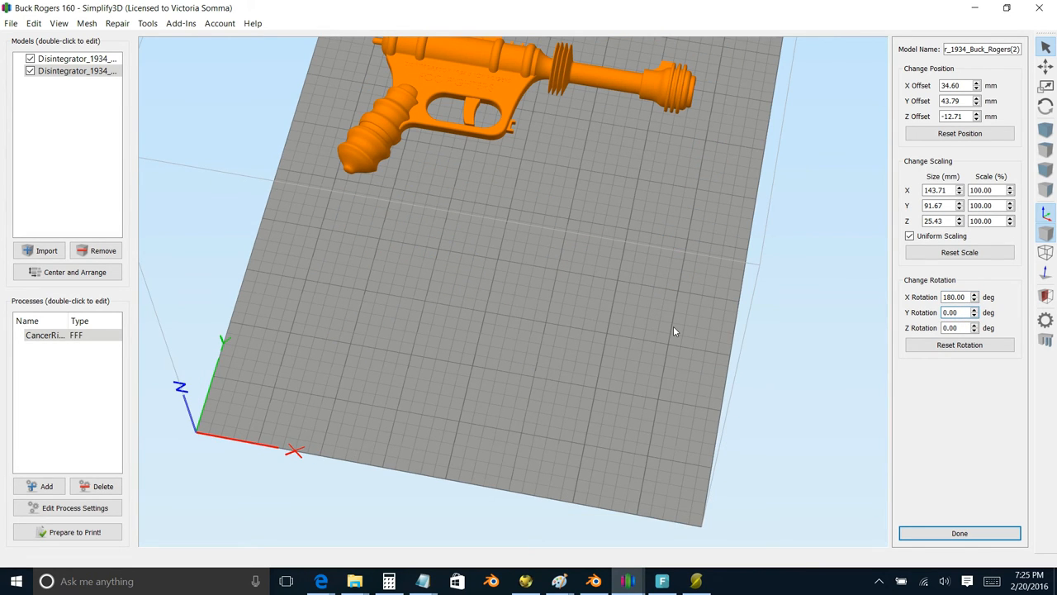
- View the bed side-on and select the flipped half's -12.71 Z offset value to change it to 12.71
{"action": "left_click_drag", "start_coordinate": [674, 330], "coordinate": [661, 355]}
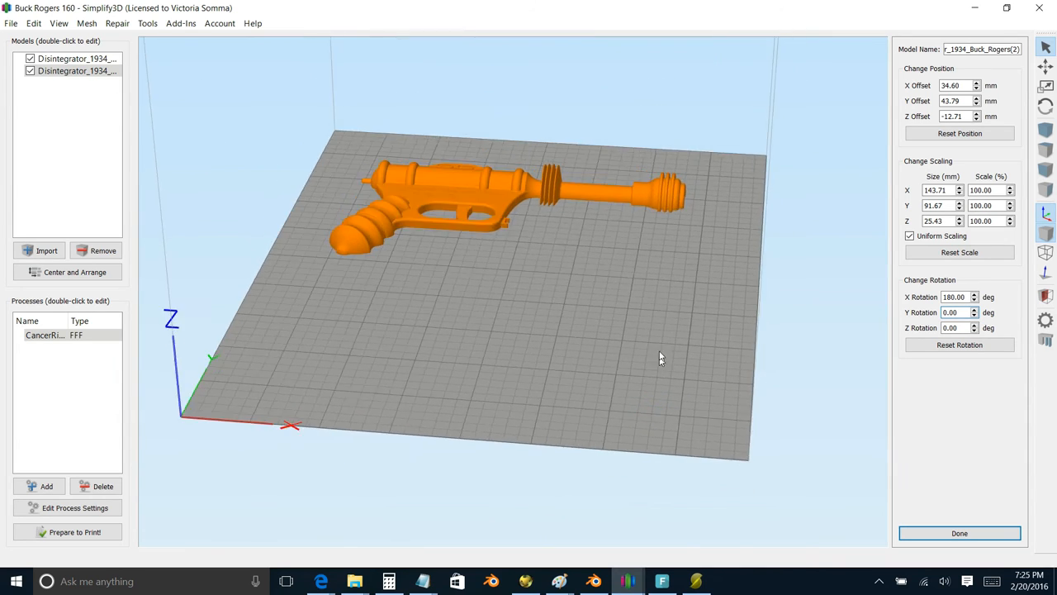
{"action": "left_click_drag", "start_coordinate": [661, 358], "coordinate": [445, 426]}
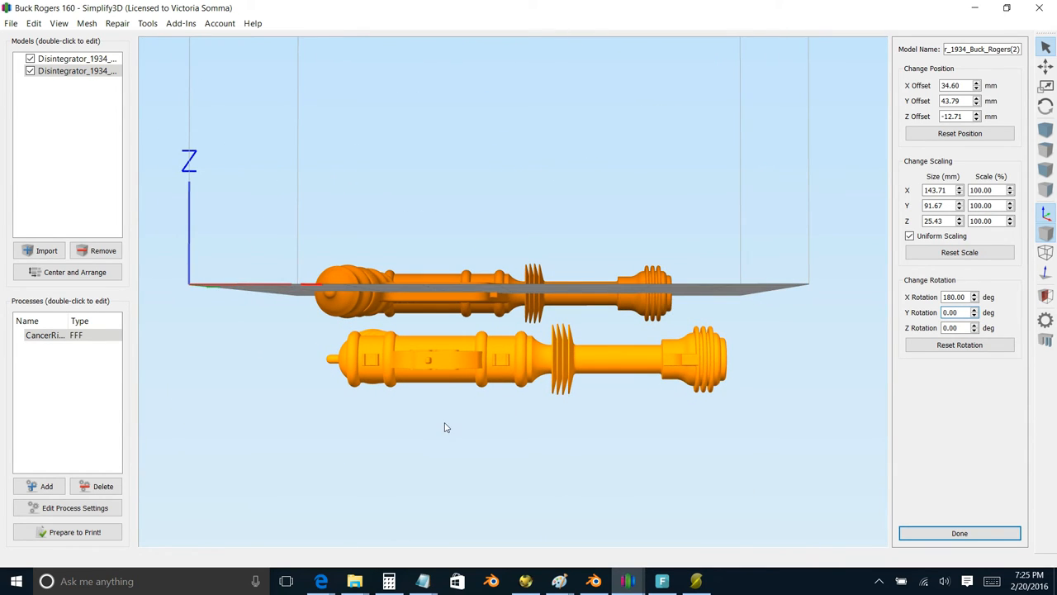
{"action": "left_click", "coordinate": [76, 69]}
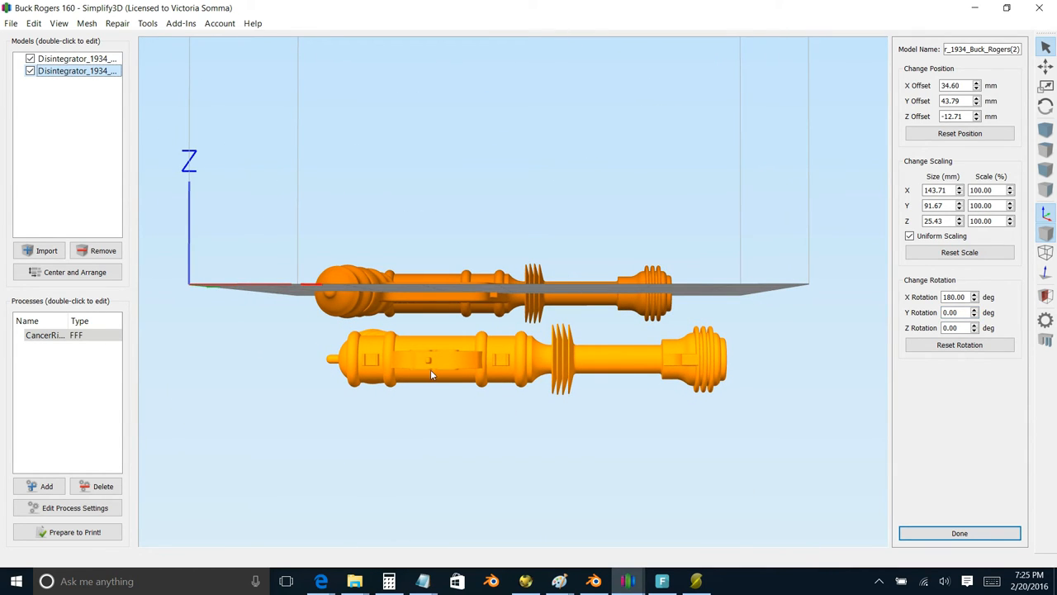
{"action": "triple_click", "coordinate": [955, 116]}
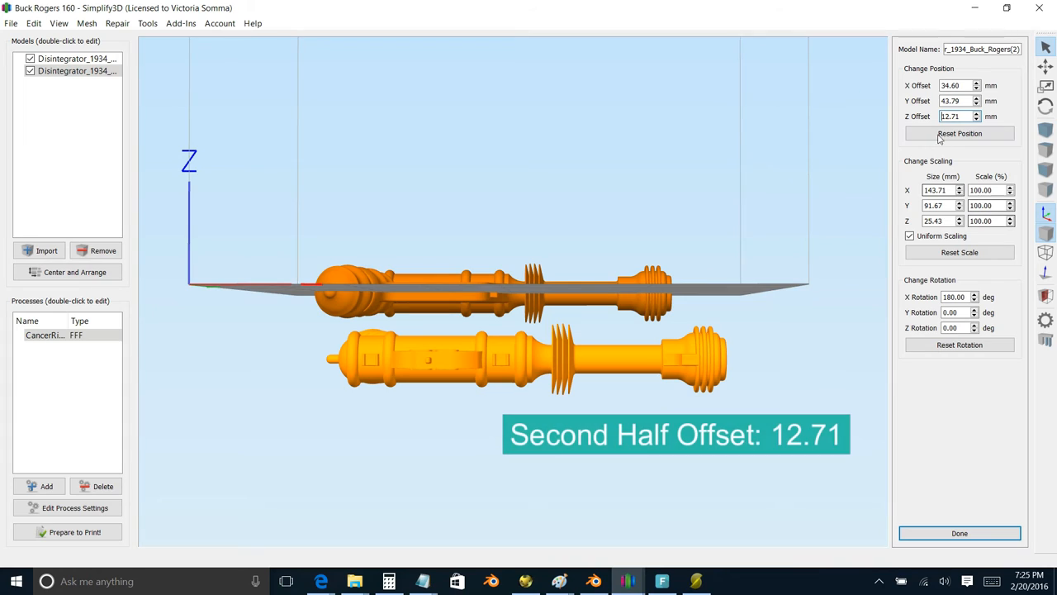
- Orbit in close to confirm the raised half's lettering now reads correctly
{"action": "left_click_drag", "start_coordinate": [495, 289], "coordinate": [674, 339]}
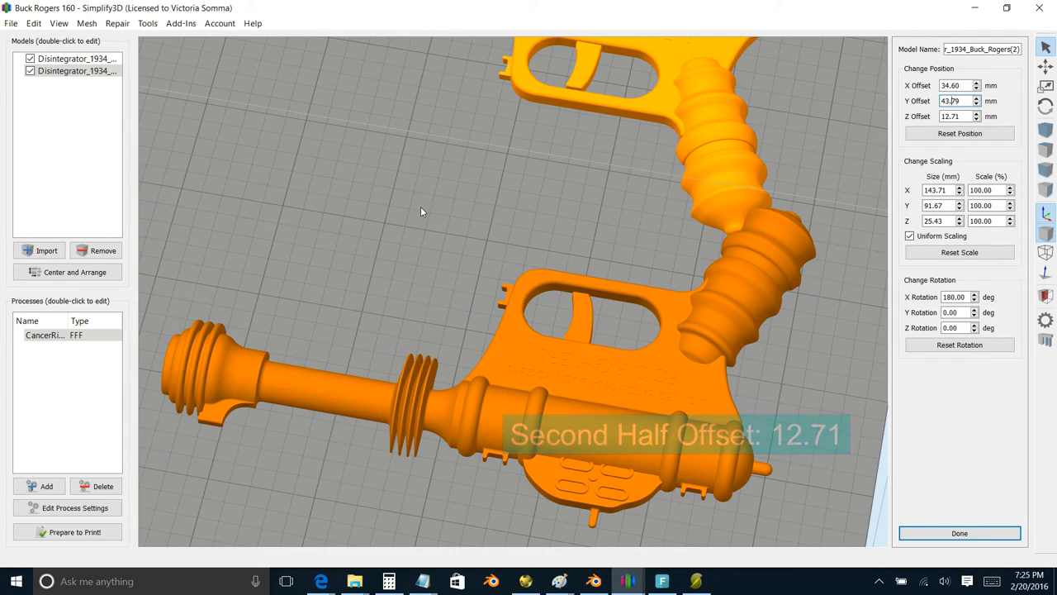
{"action": "scroll", "scroll_direction": "up", "scroll_amount": 3}
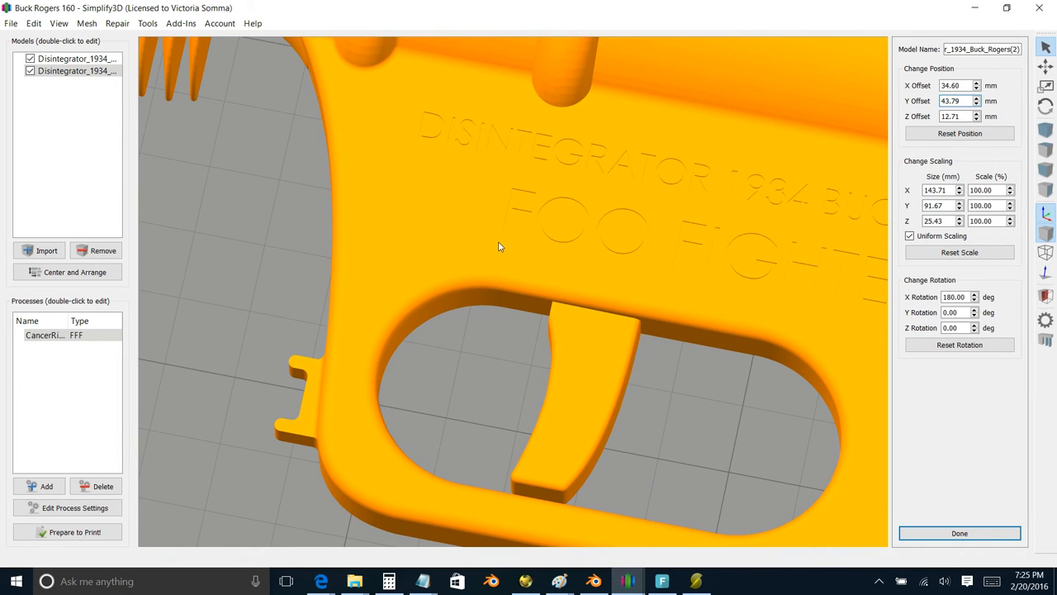
{"action": "left_click_drag", "start_coordinate": [499, 248], "coordinate": [532, 286]}
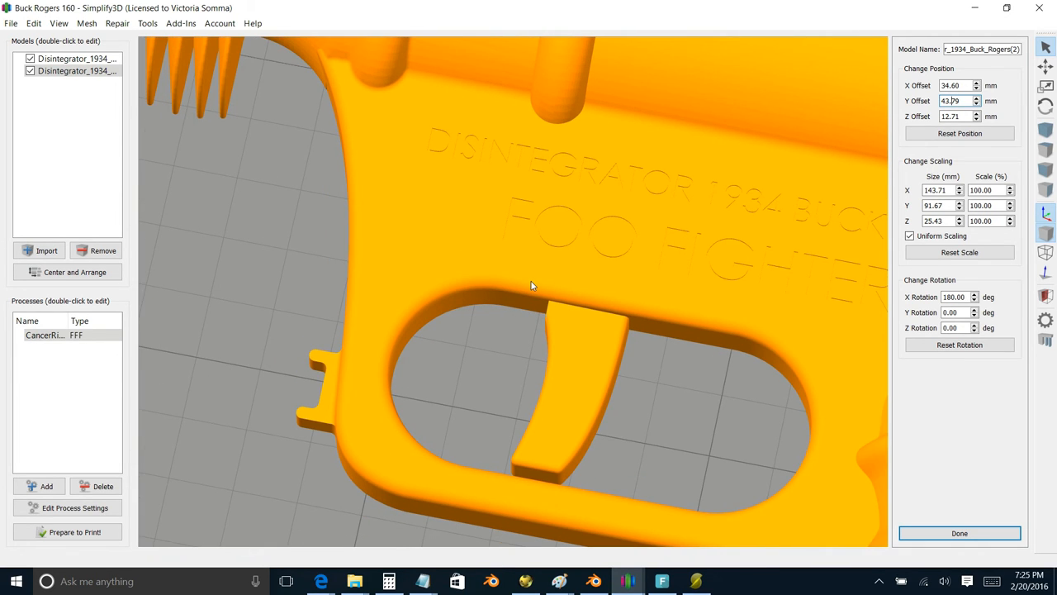
{"action": "left_click_drag", "start_coordinate": [531, 284], "coordinate": [674, 213]}
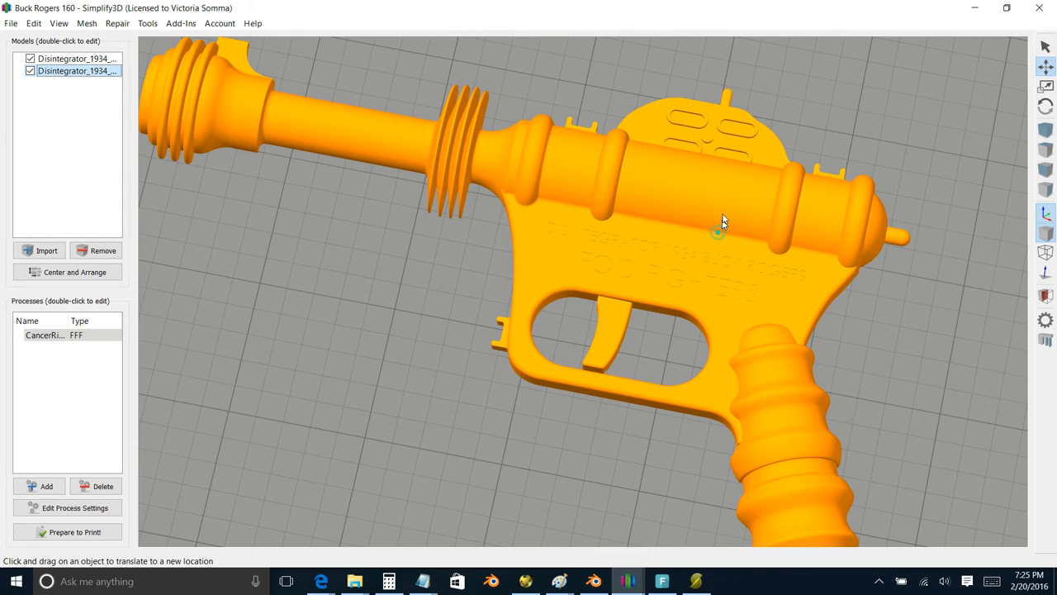
- Slice both halves into a 1 h 53 min preview, then bring up Slic3r's Cut settings for the gun
{"action": "left_click", "coordinate": [75, 532]}
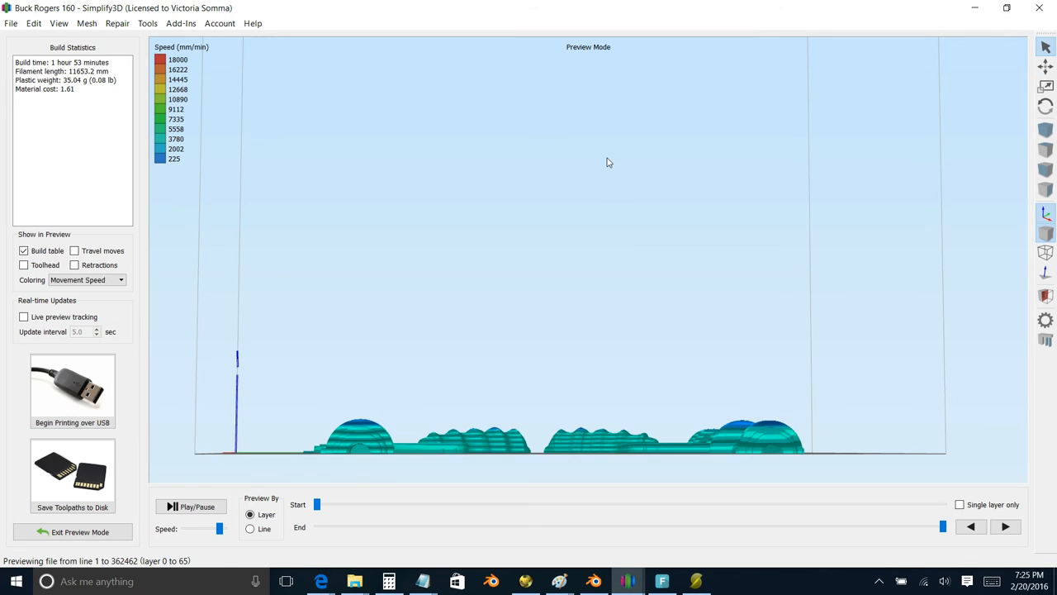
{"action": "mouse_move", "coordinate": [652, 403]}
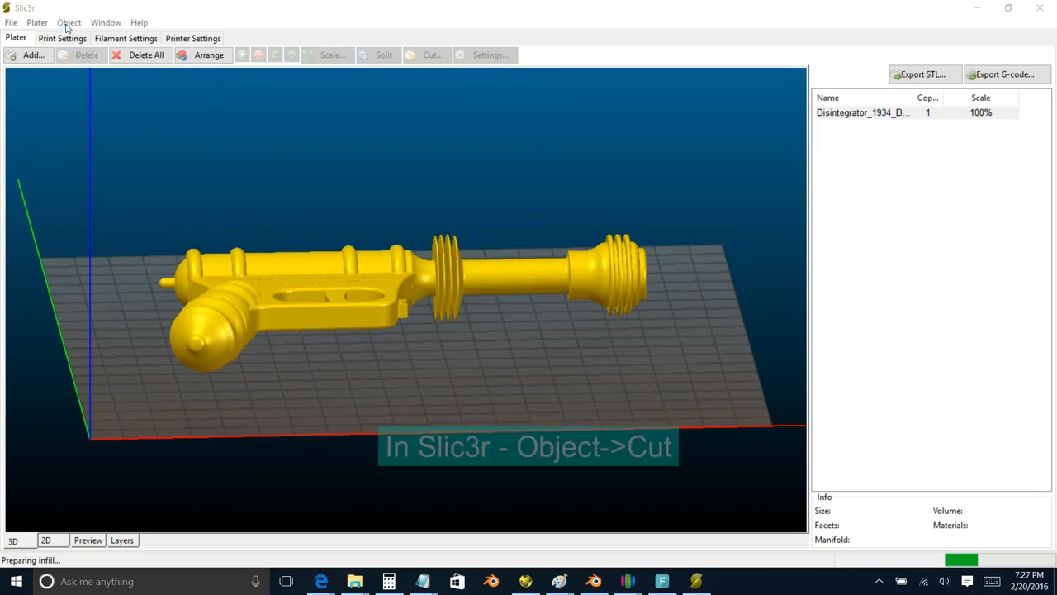
{"action": "left_click", "coordinate": [70, 23]}
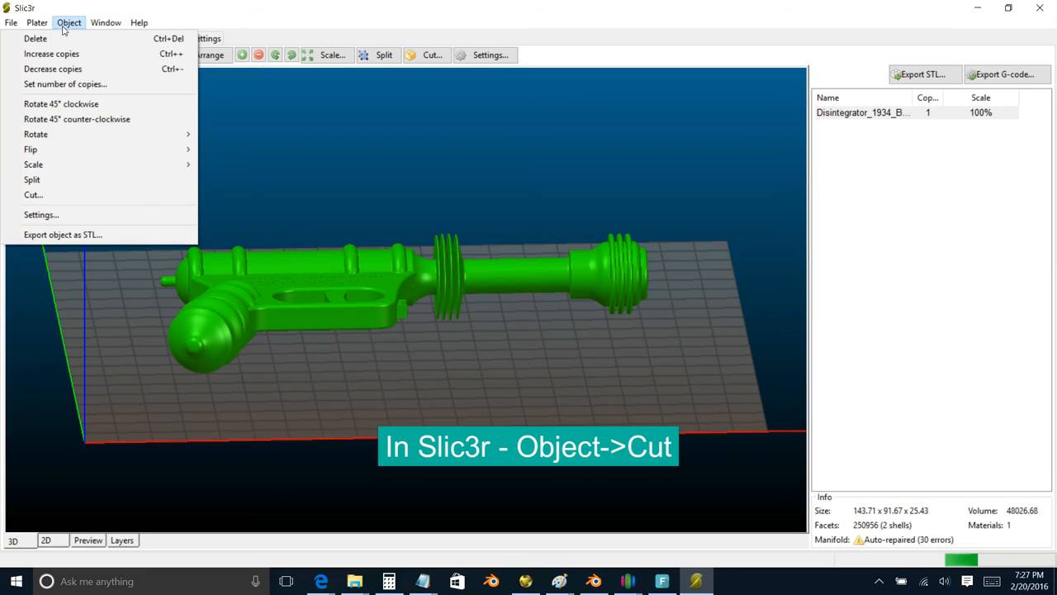
{"action": "left_click", "coordinate": [33, 195]}
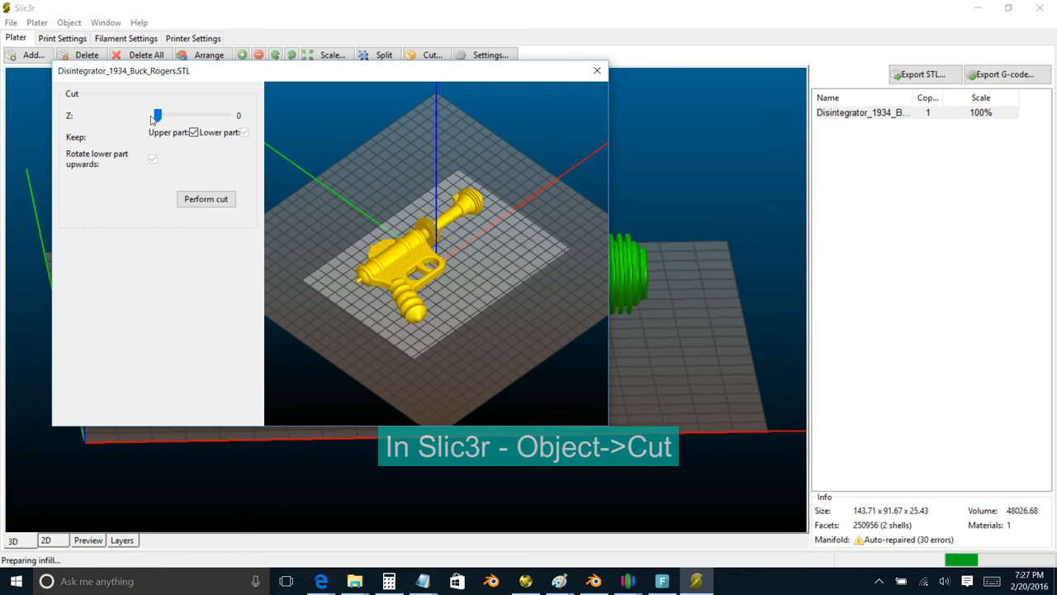